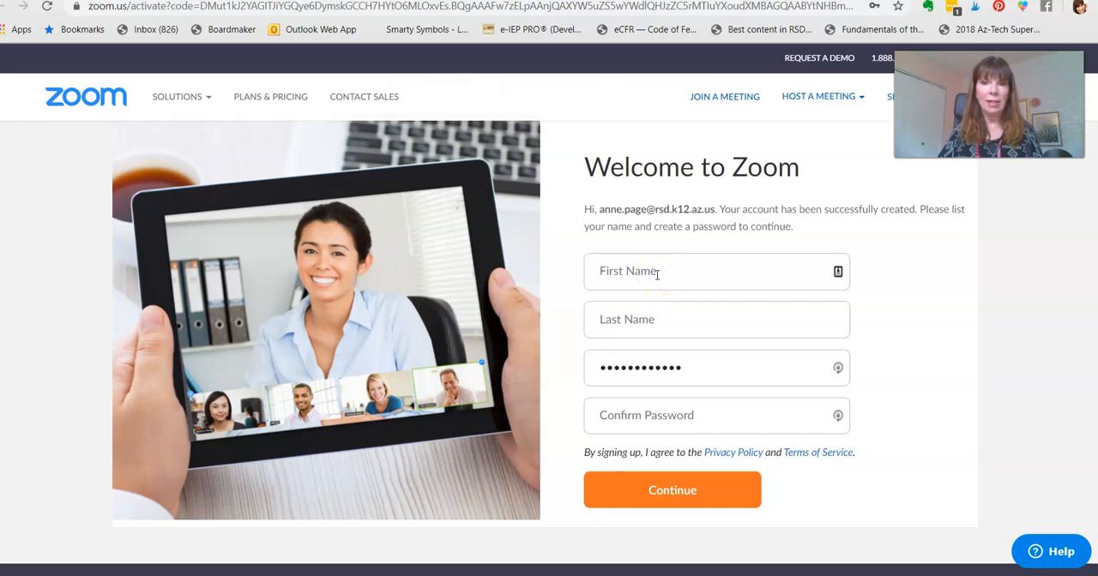
# - Enter first name 'Anne', last name and a matching confirmed password, then submit the account details
pyautogui.click(717, 272)
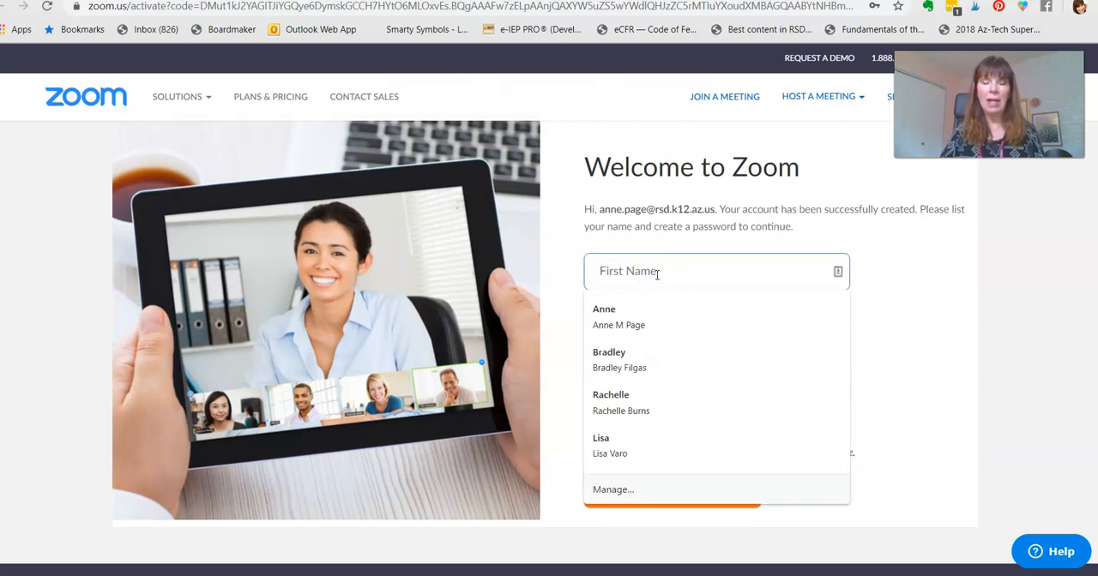
pyautogui.write('Anne')
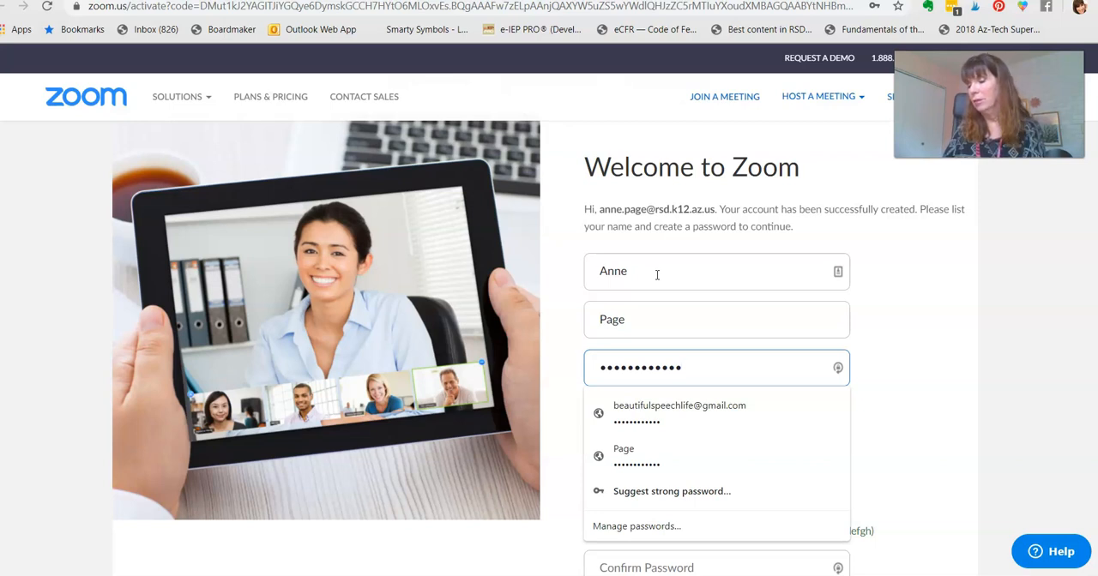
pyautogui.moveTo(738, 304)
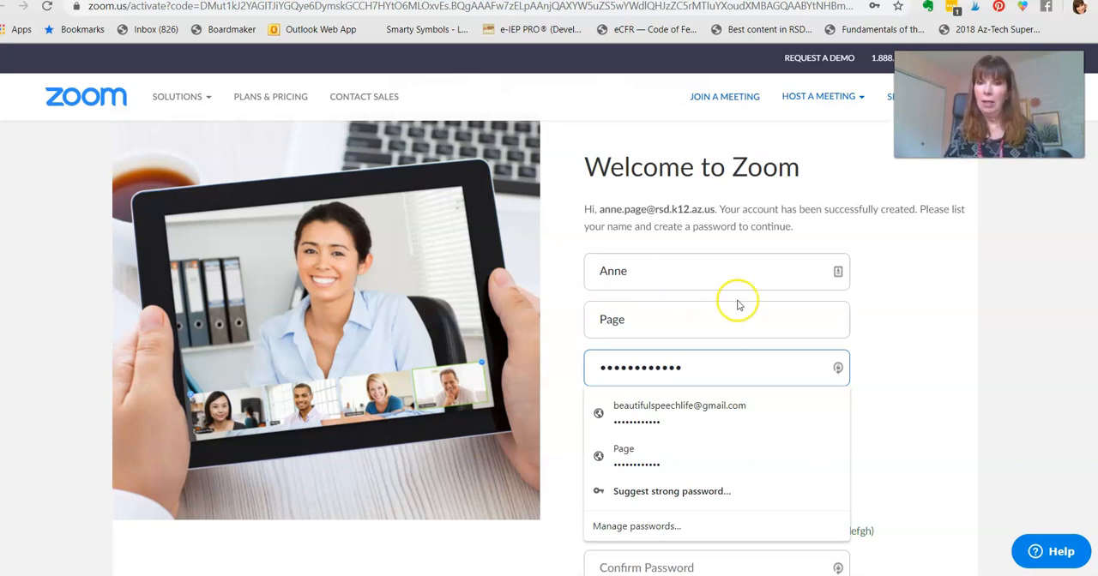
pyautogui.moveTo(865, 466)
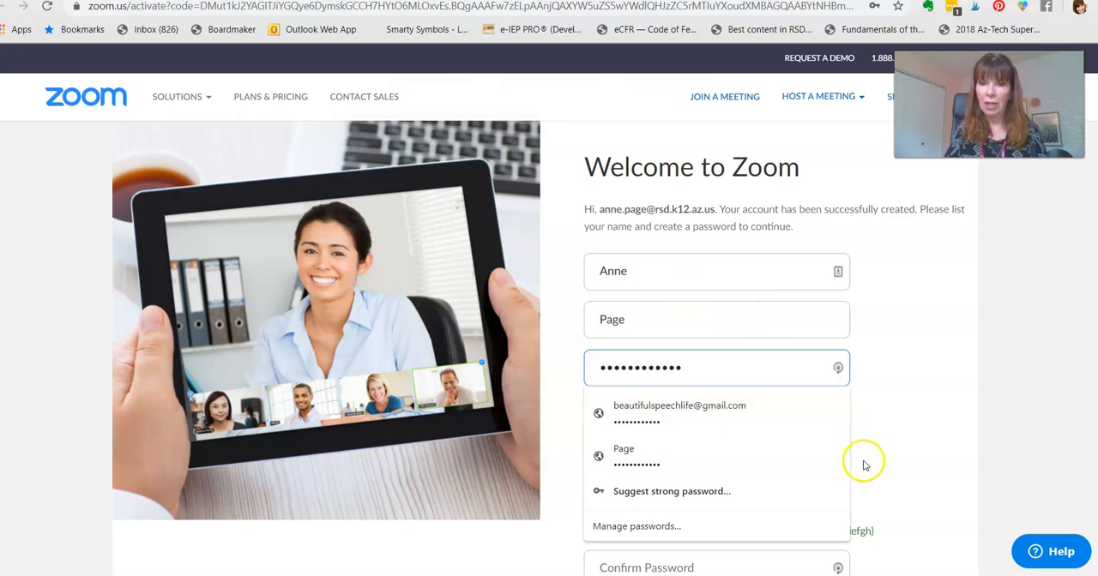
pyautogui.scroll(-3)
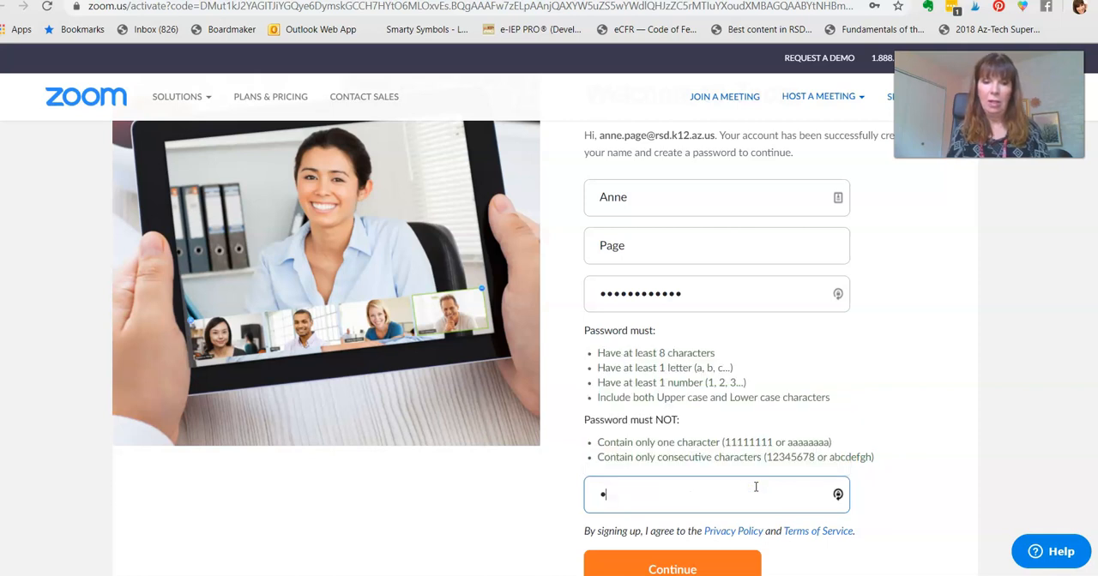
pyautogui.write('••••')
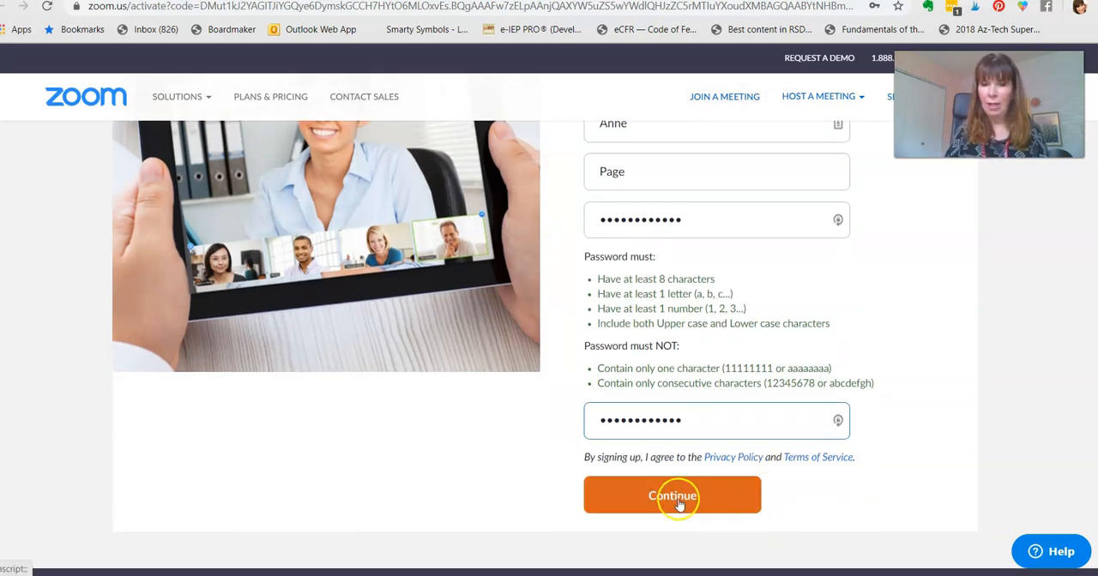
pyautogui.click(672, 496)
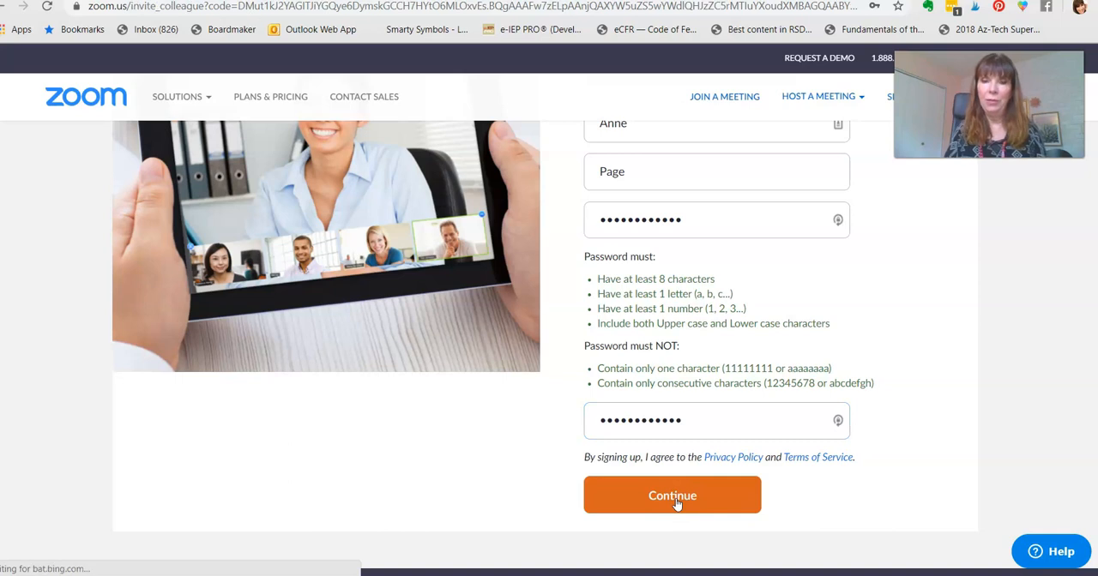
# - Skip inviting colleagues during Zoom sign-up
pyautogui.click(673, 494)
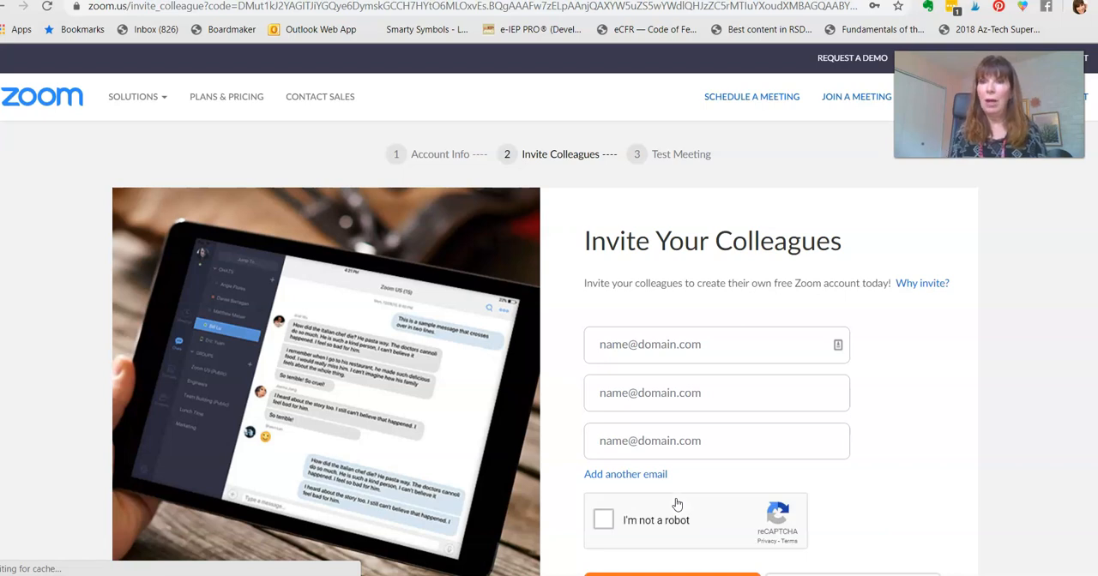
pyautogui.click(873, 7)
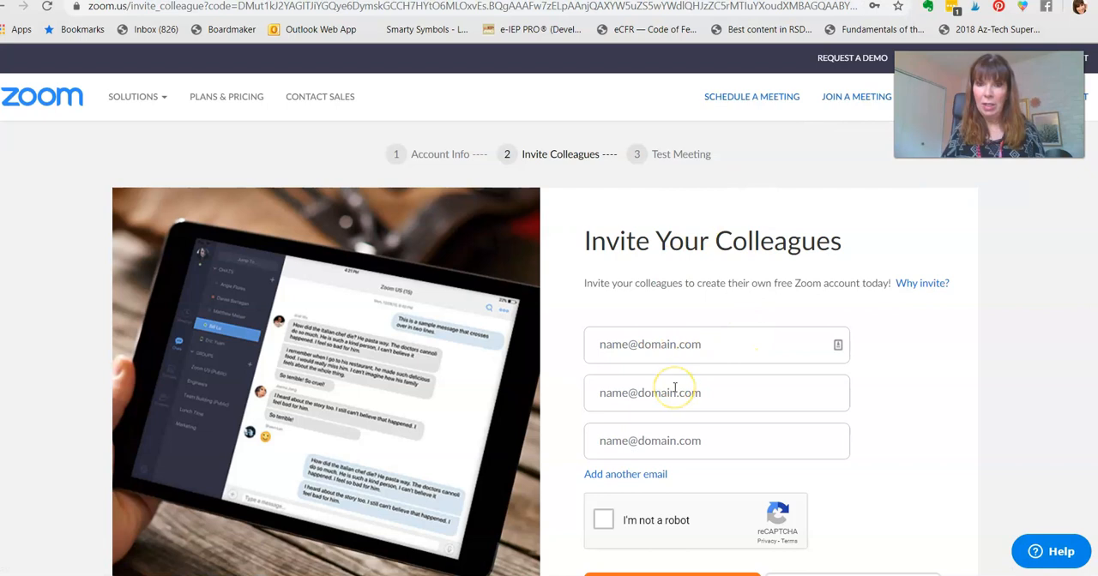
pyautogui.scroll(-3)
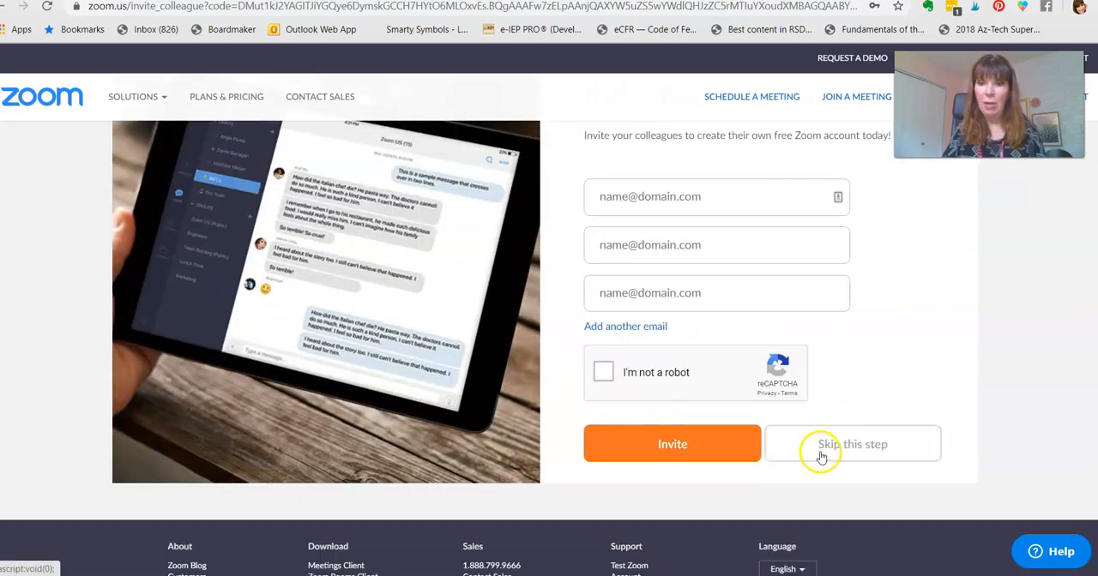
pyautogui.click(851, 443)
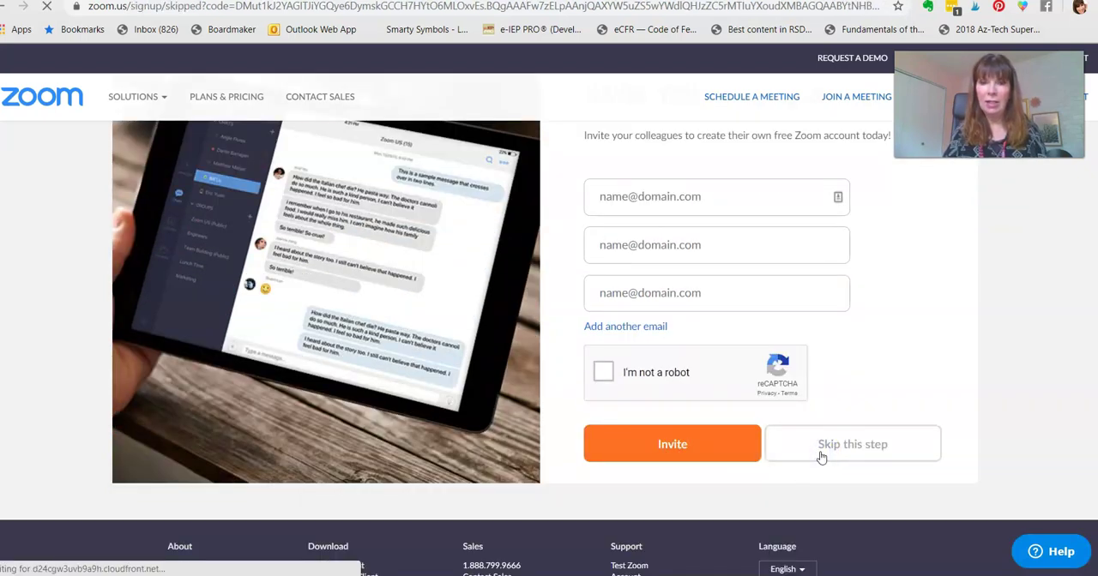
pyautogui.click(853, 443)
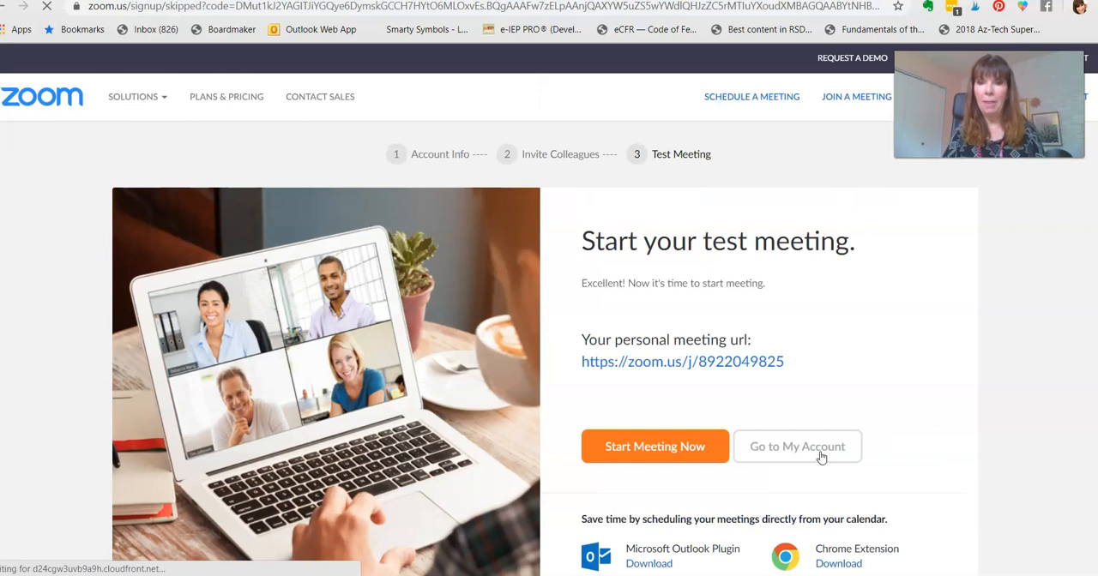
# - Leave the test meeting step and go to My Account instead
pyautogui.scroll(-3)
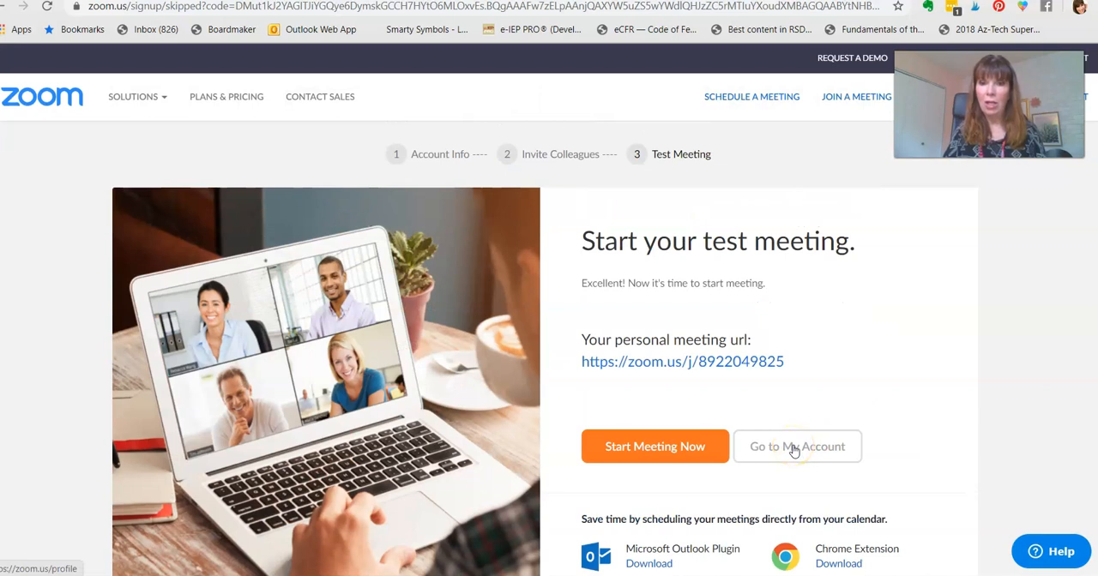
pyautogui.click(796, 446)
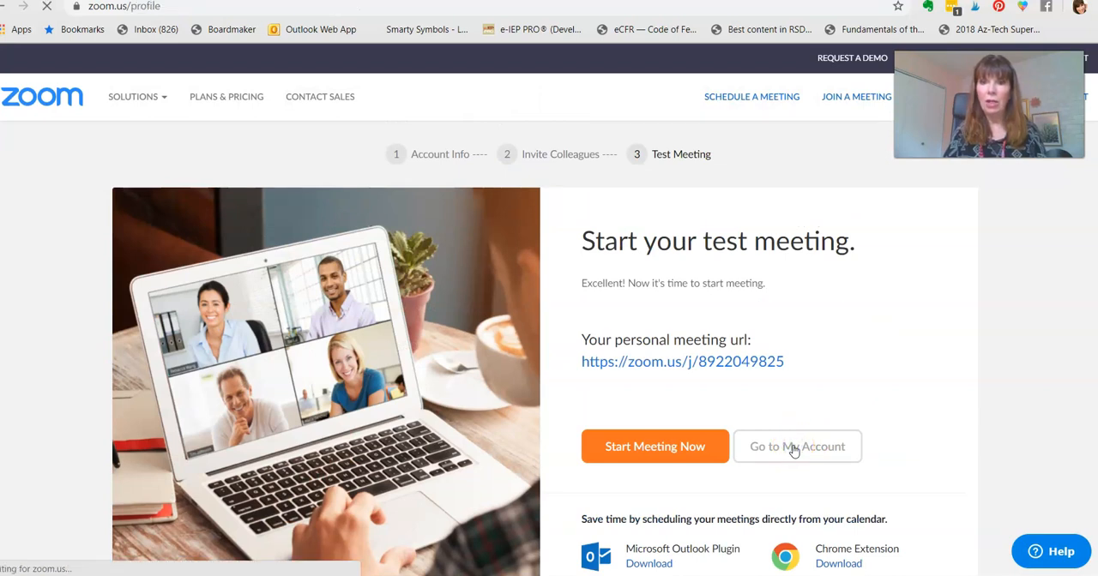
# - Load the account Profile page with personal meeting ID and sign-in details
pyautogui.click(796, 446)
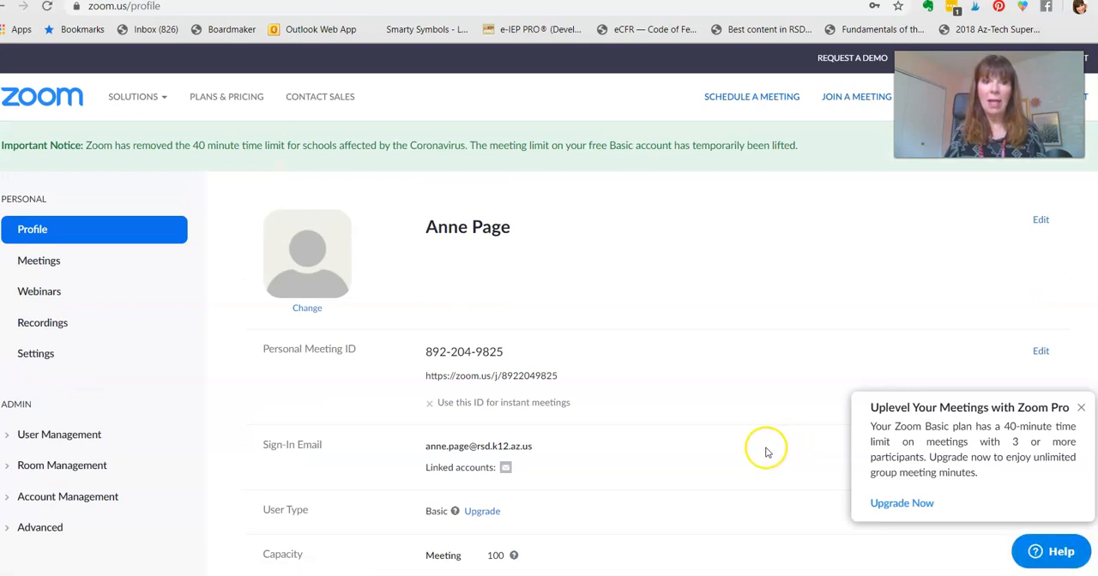
pyautogui.moveTo(597, 192)
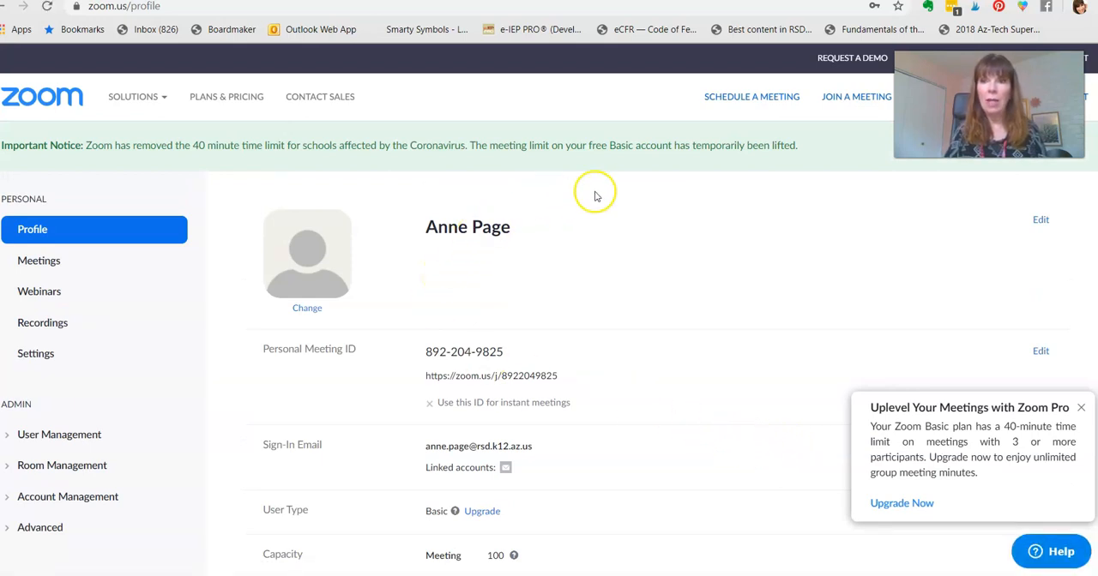
pyautogui.moveTo(751, 96)
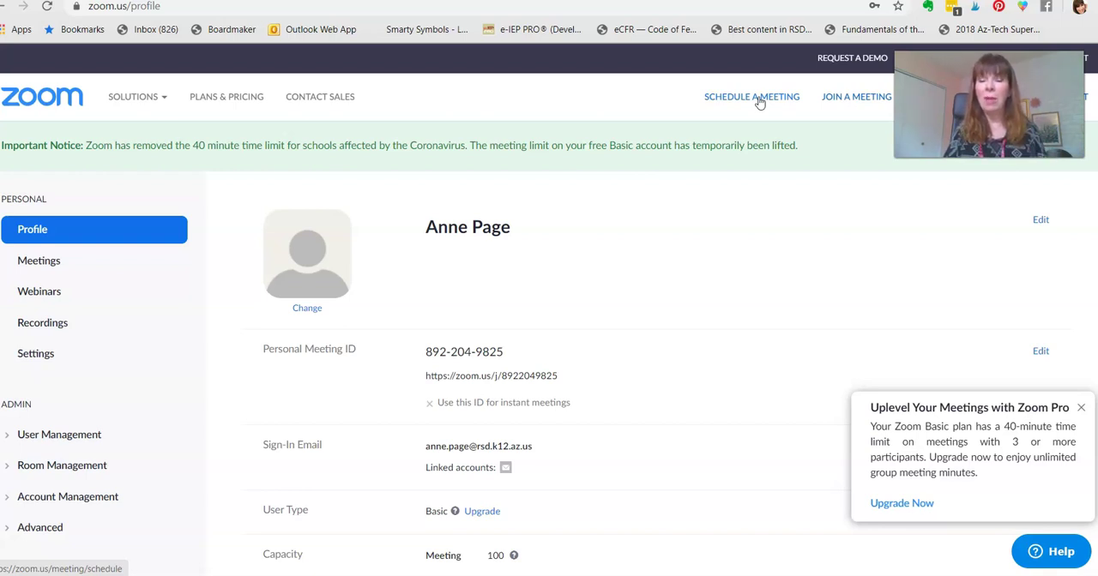
pyautogui.moveTo(652, 89)
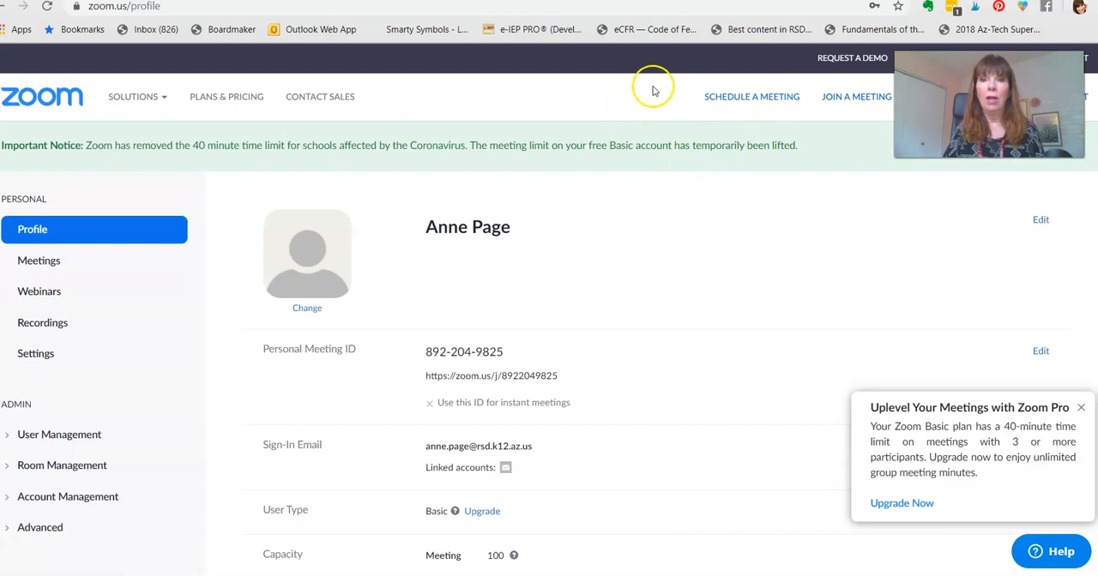
pyautogui.moveTo(751, 96)
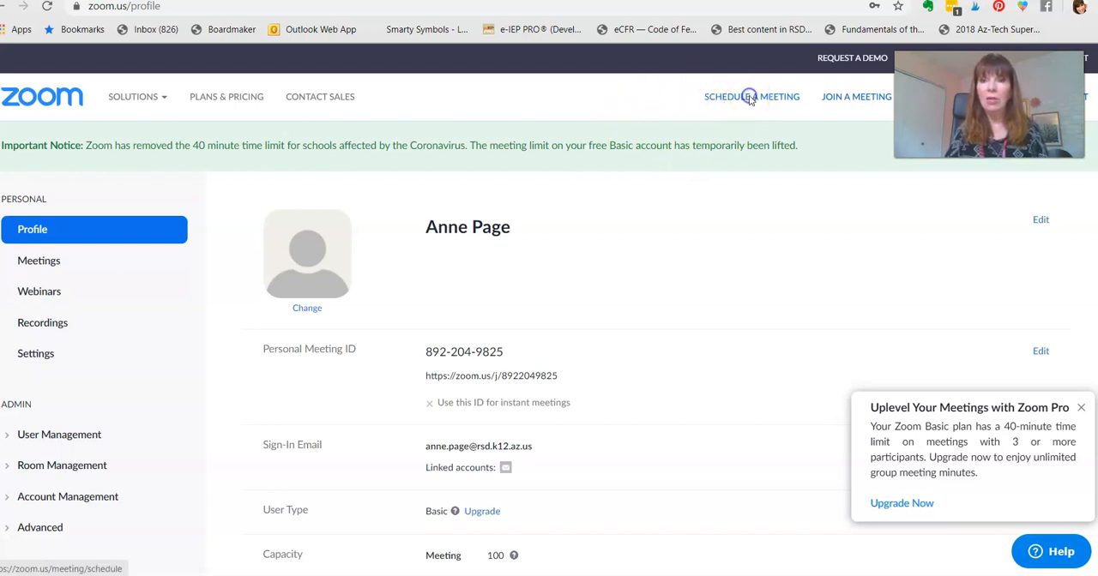
# - Start scheduling a new meeting with topic 'Demo IEP' and description 'How to'
pyautogui.click(751, 96)
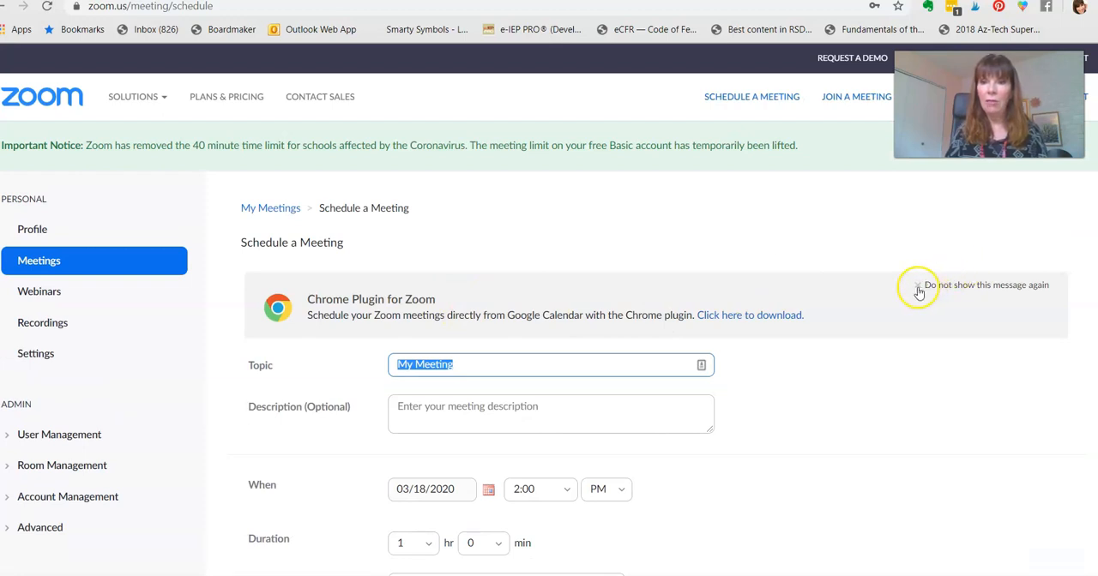
pyautogui.click(917, 285)
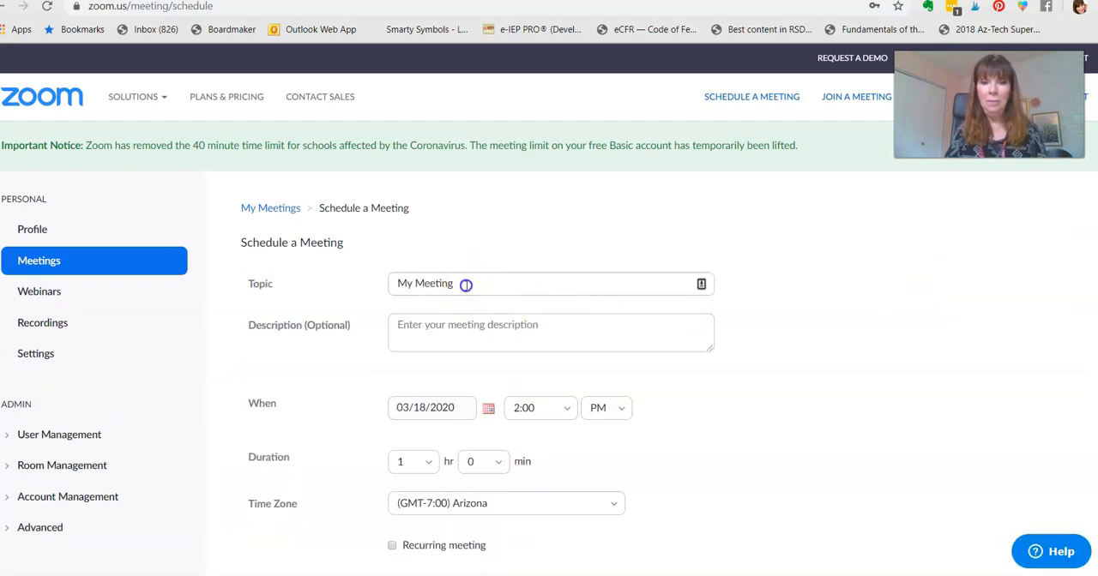
pyautogui.press('Backspace')
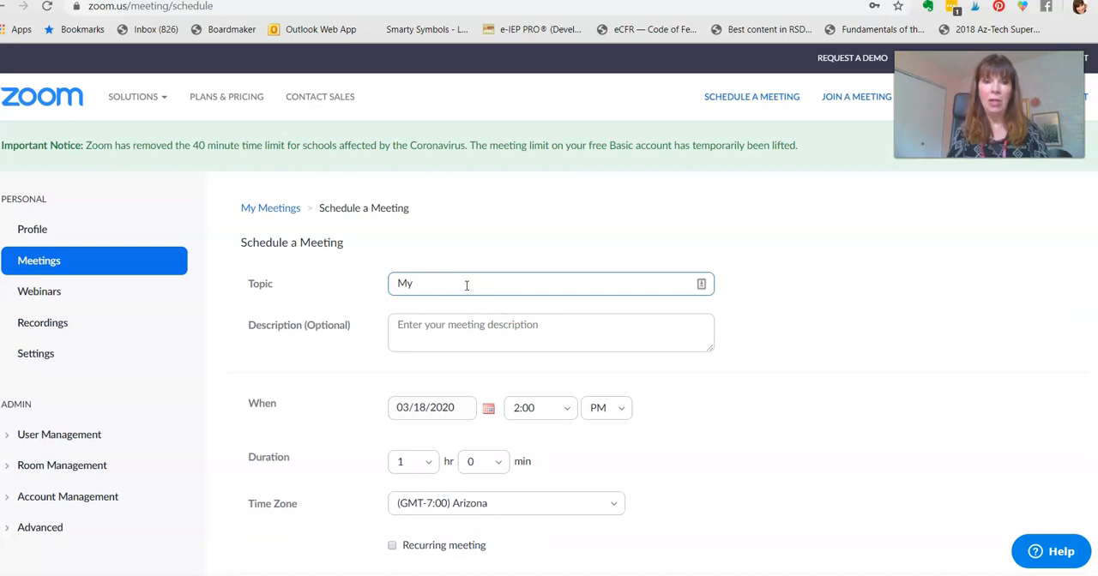
pyautogui.write('Demo IEP')
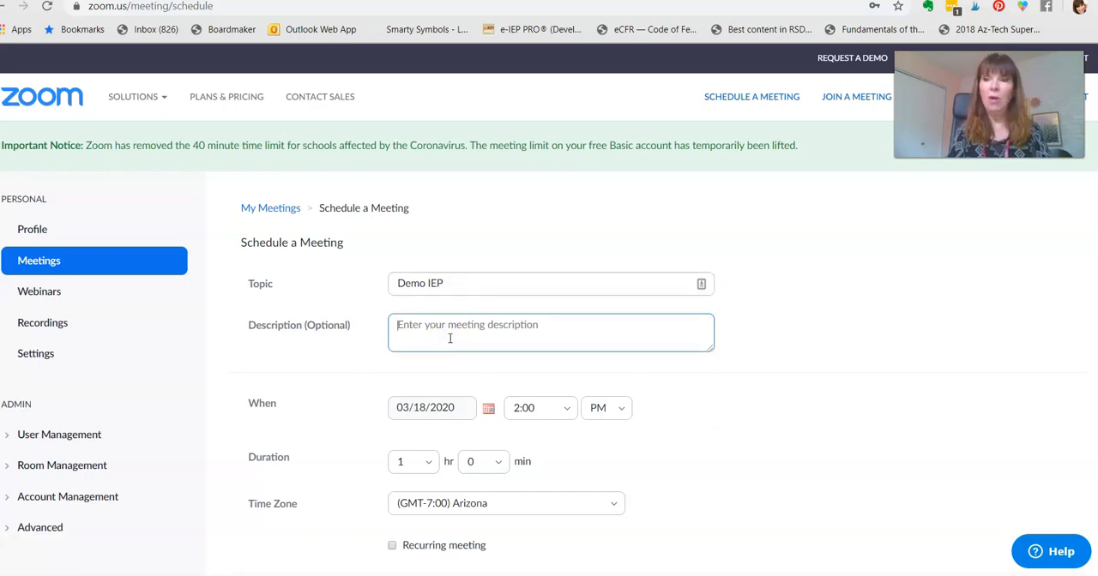
pyautogui.write('How to')
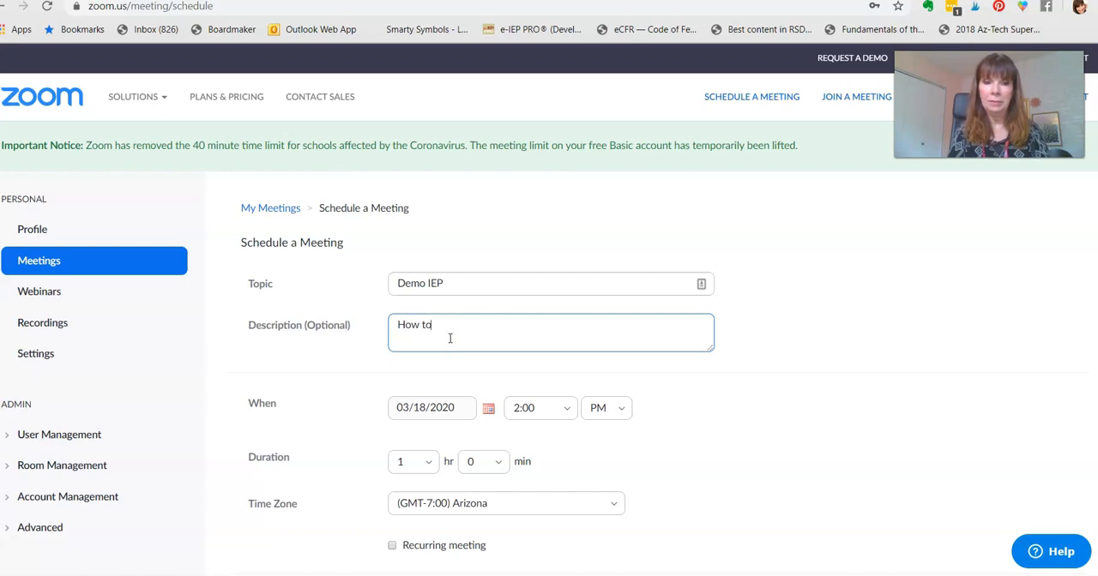
pyautogui.scroll(-3)
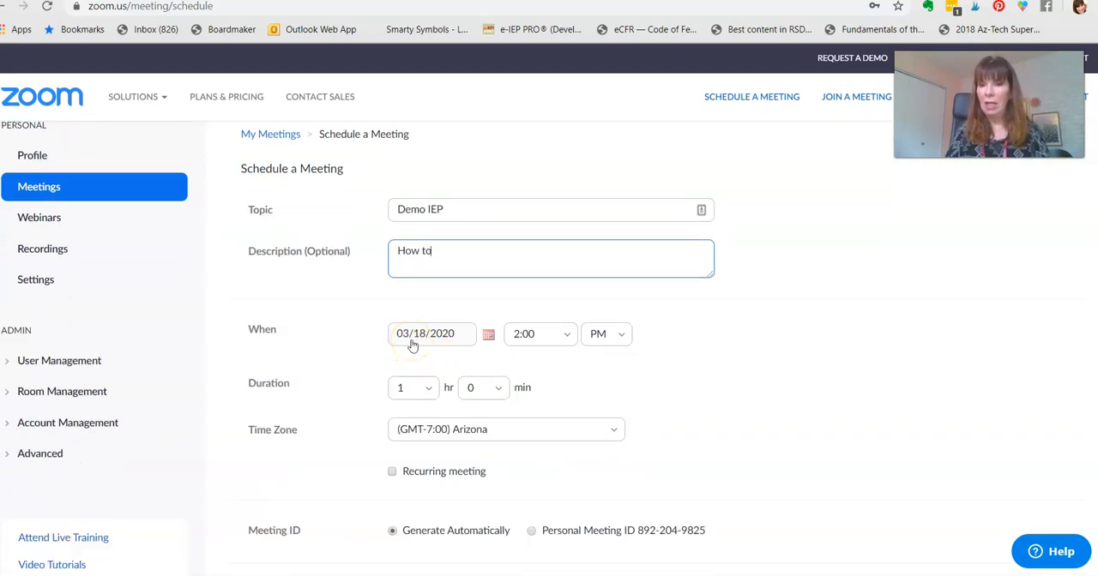
pyautogui.moveTo(420, 335)
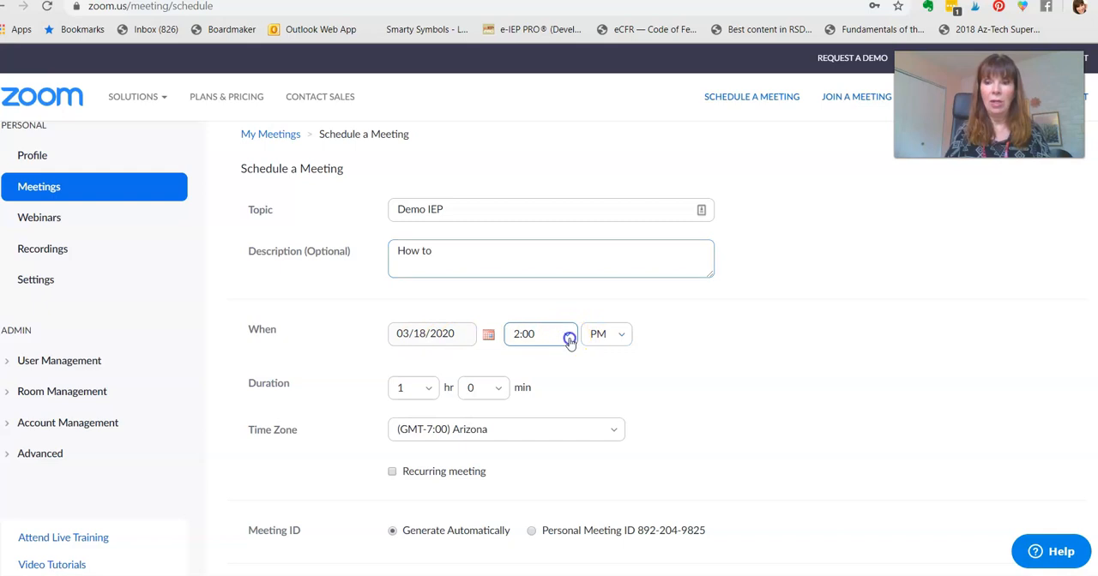
# - Set the meeting to start at 1:30 PM with a 0 hr 30 min duration
pyautogui.click(540, 335)
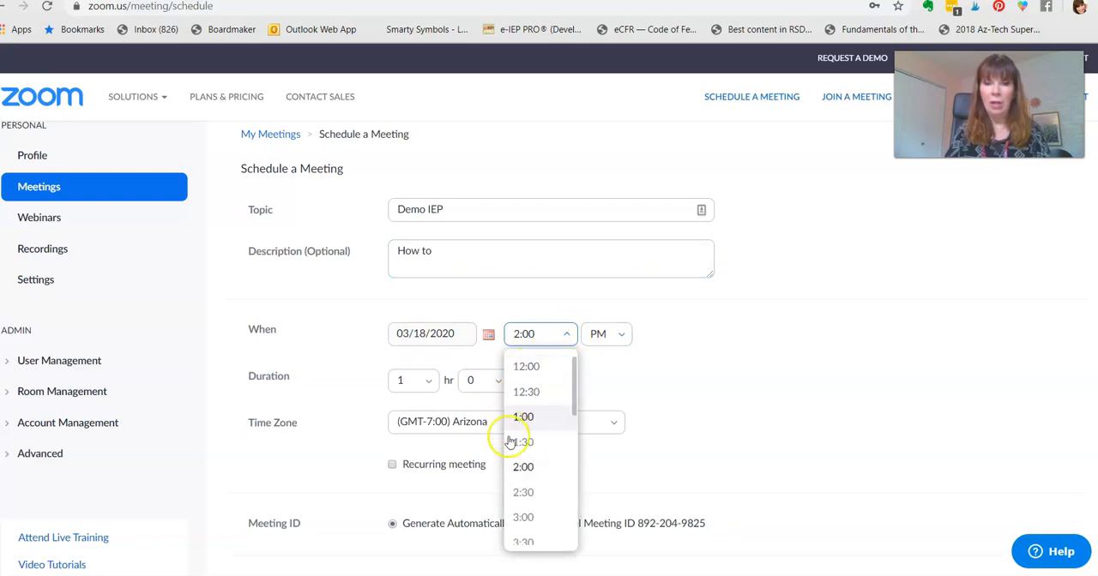
pyautogui.click(521, 442)
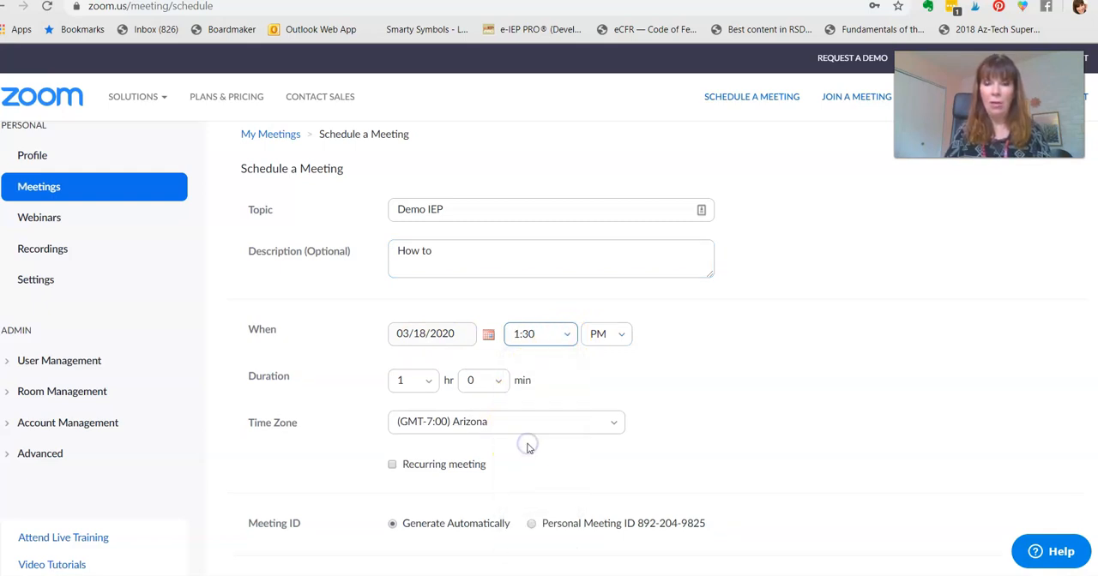
pyautogui.click(408, 381)
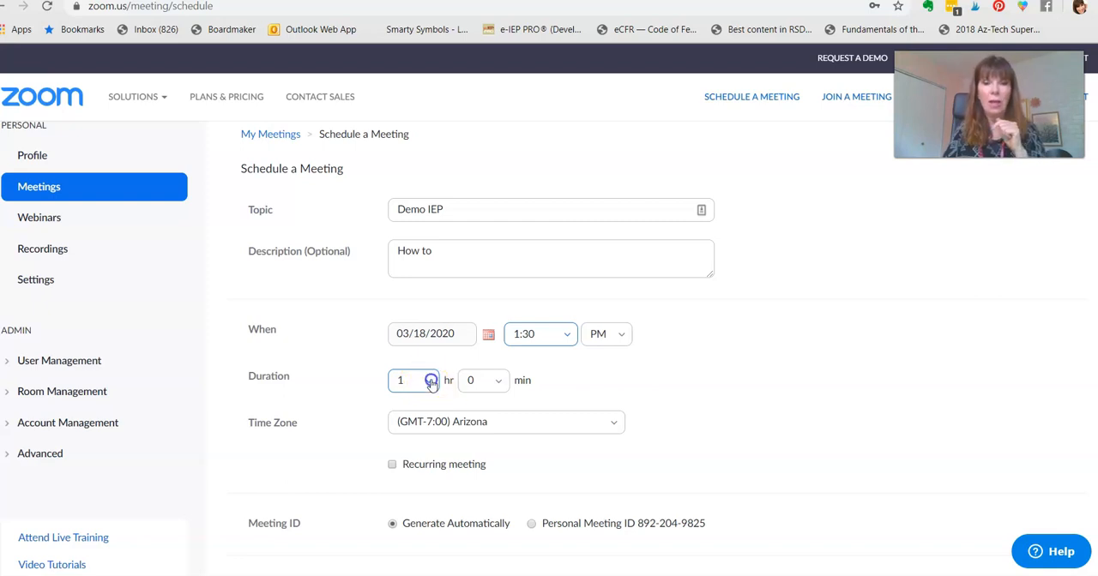
pyautogui.click(429, 381)
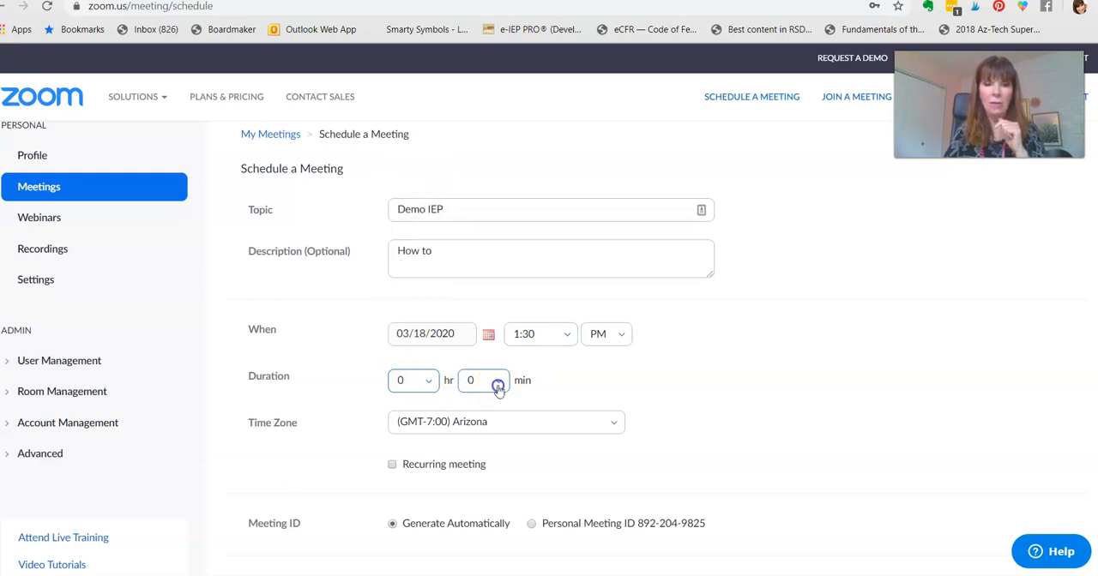
pyautogui.click(483, 380)
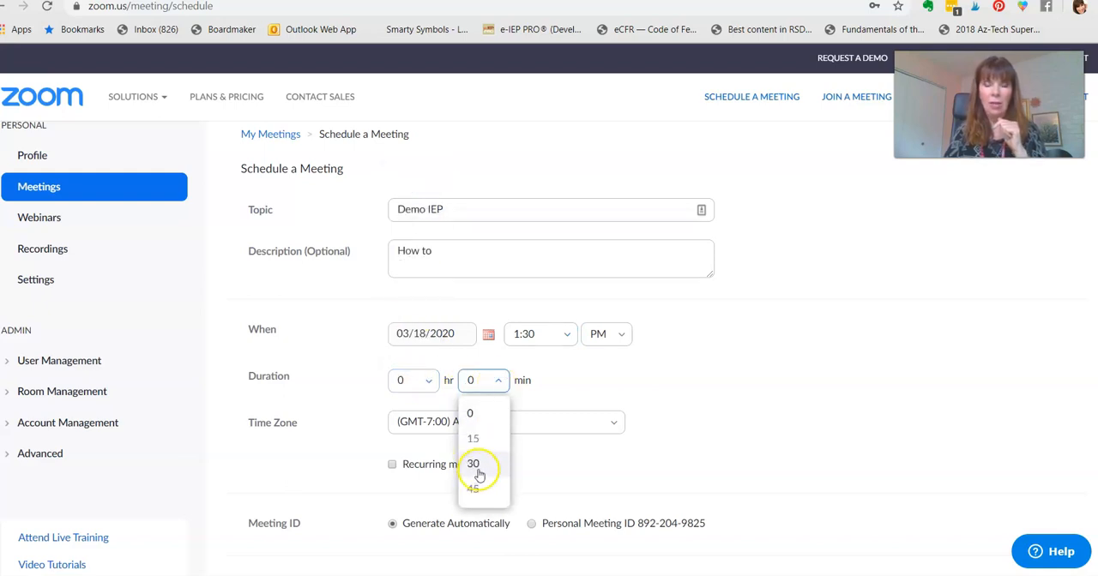
pyautogui.click(473, 463)
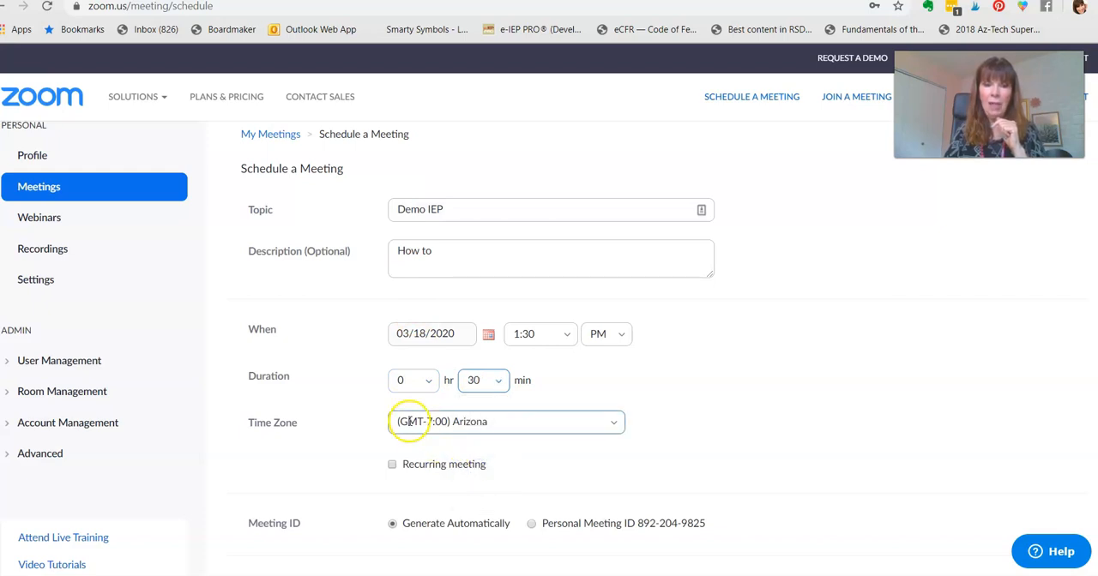
pyautogui.moveTo(419, 422)
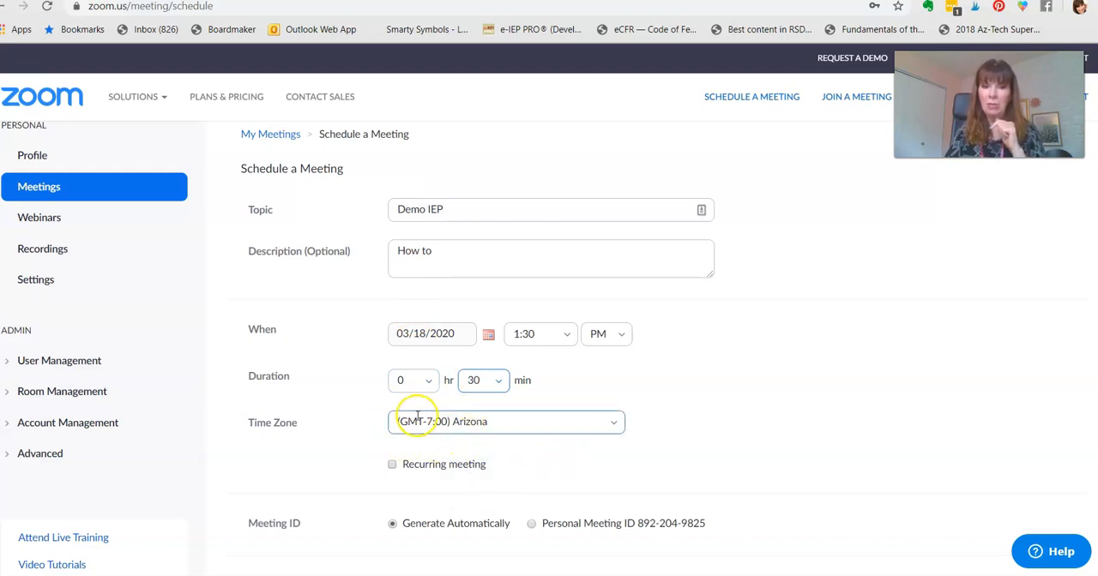
pyautogui.moveTo(635, 450)
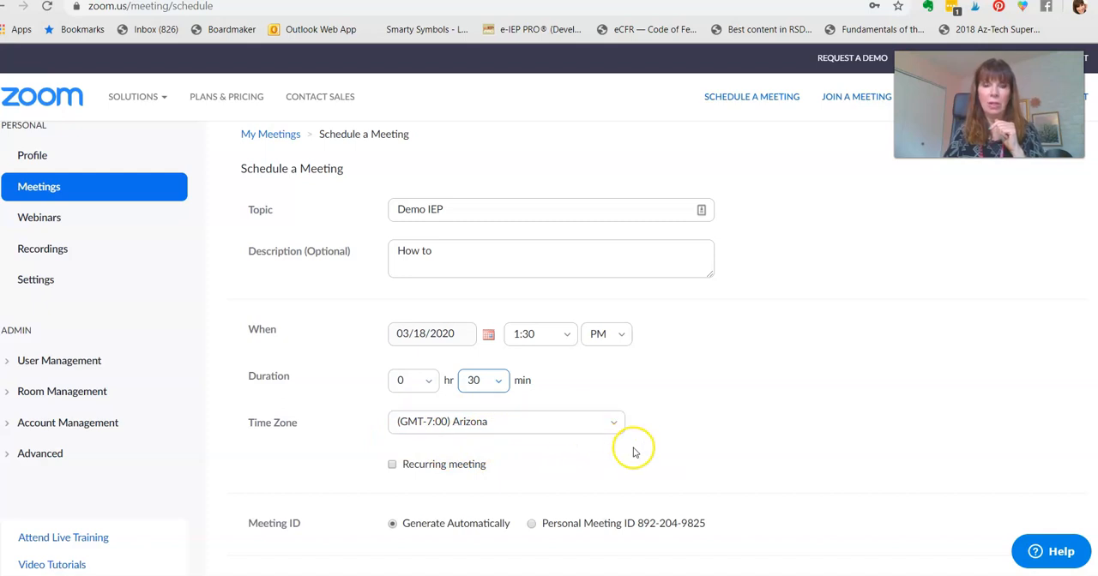
# - Review the time zone list and keep (GMT-7:00) Arizona
pyautogui.click(613, 422)
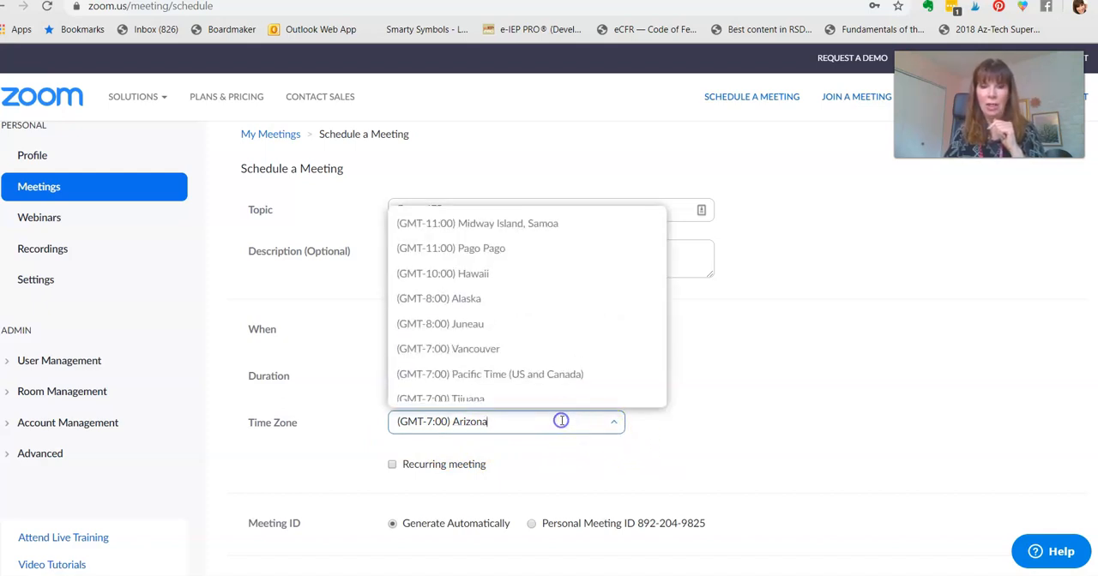
pyautogui.scroll(-3)
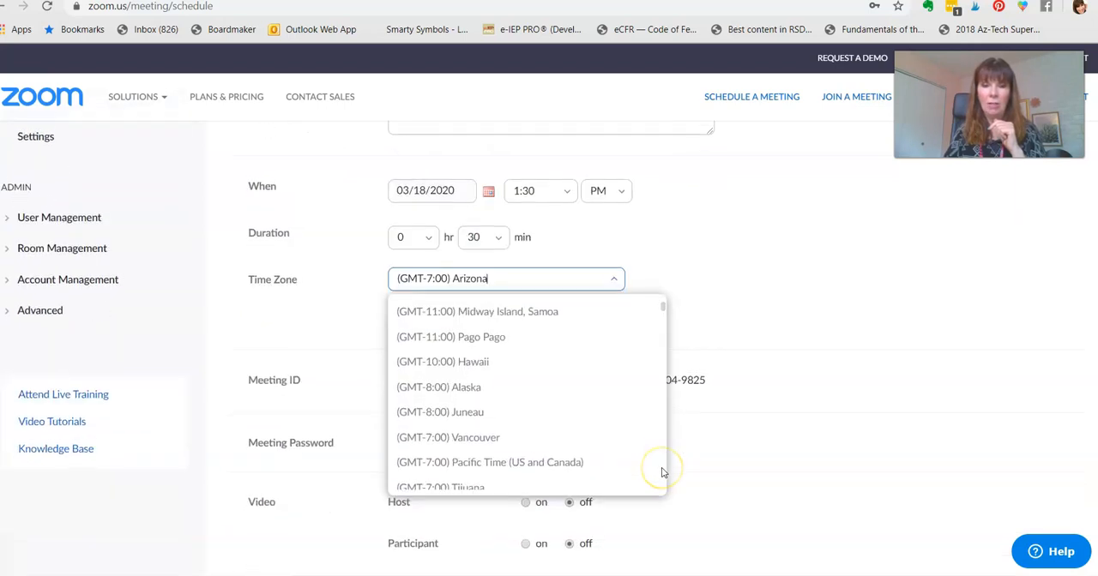
pyautogui.click(563, 412)
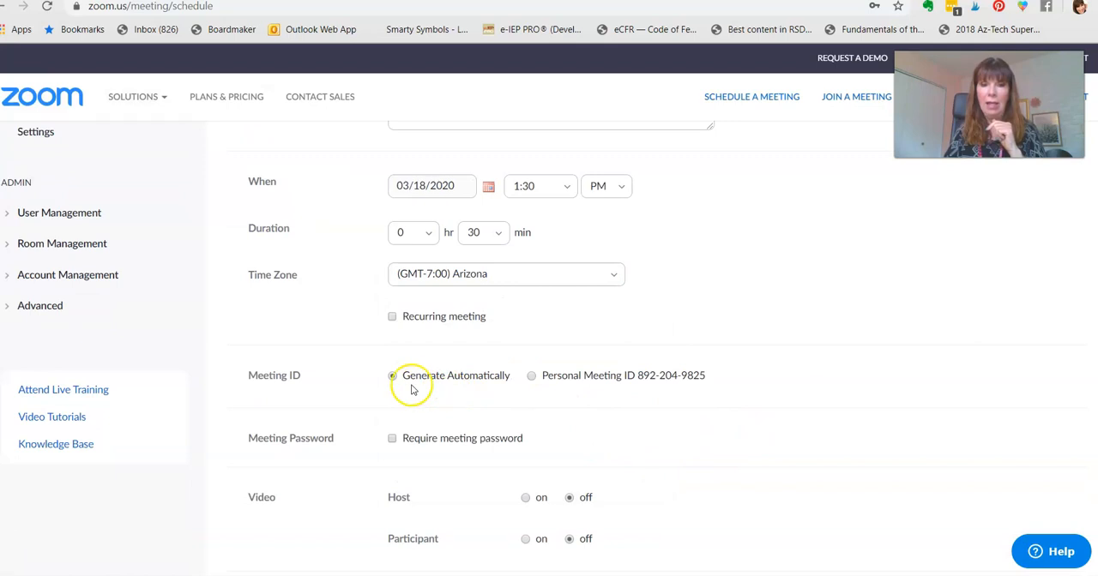
pyautogui.moveTo(446, 388)
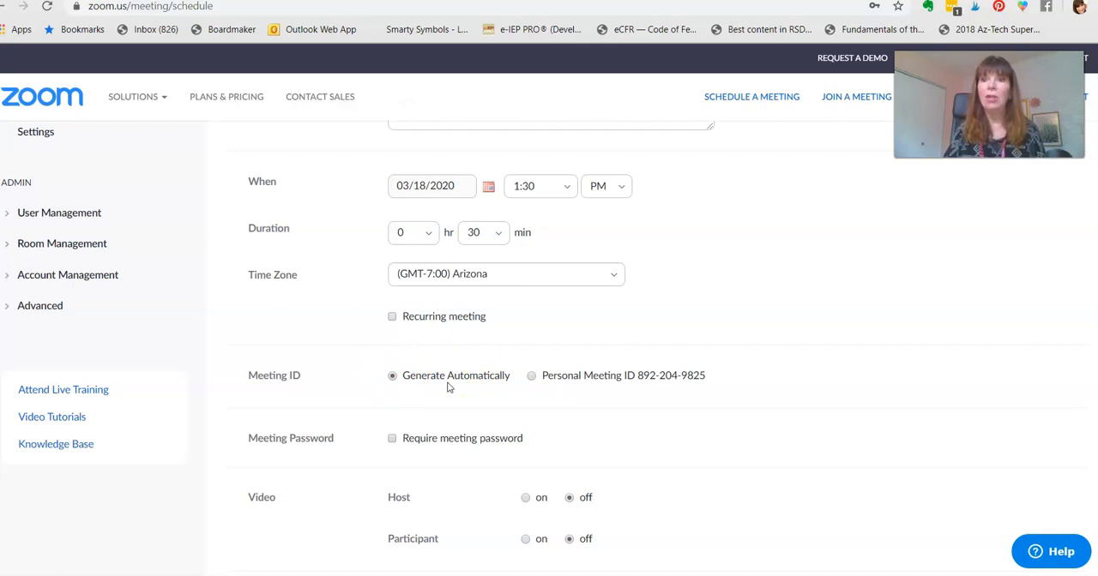
# - Turn video on for both host and participants in the meeting form
pyautogui.scroll(3)
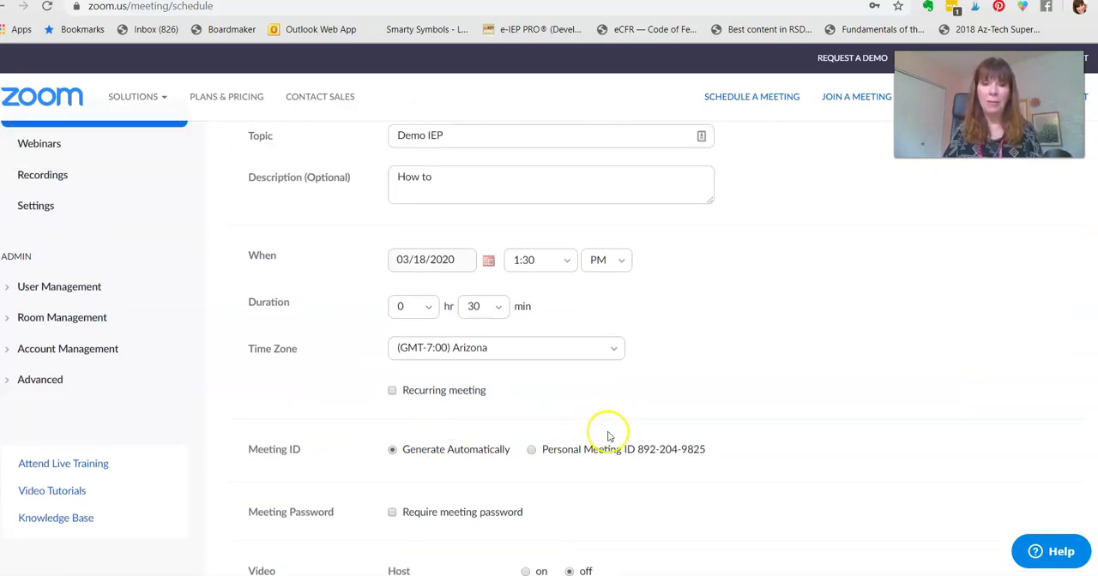
pyautogui.scroll(-3)
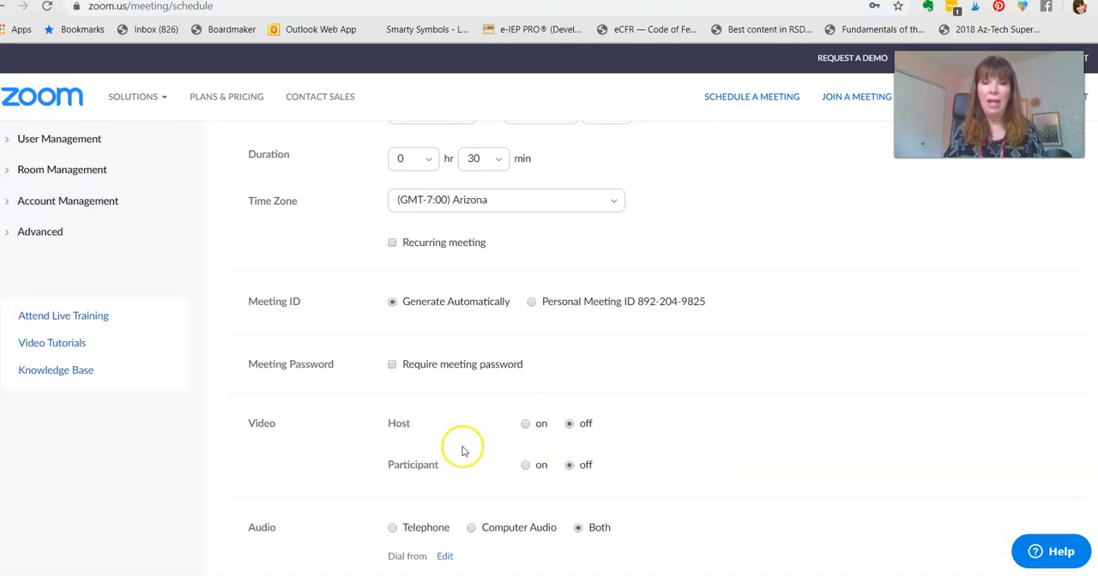
pyautogui.scroll(-3)
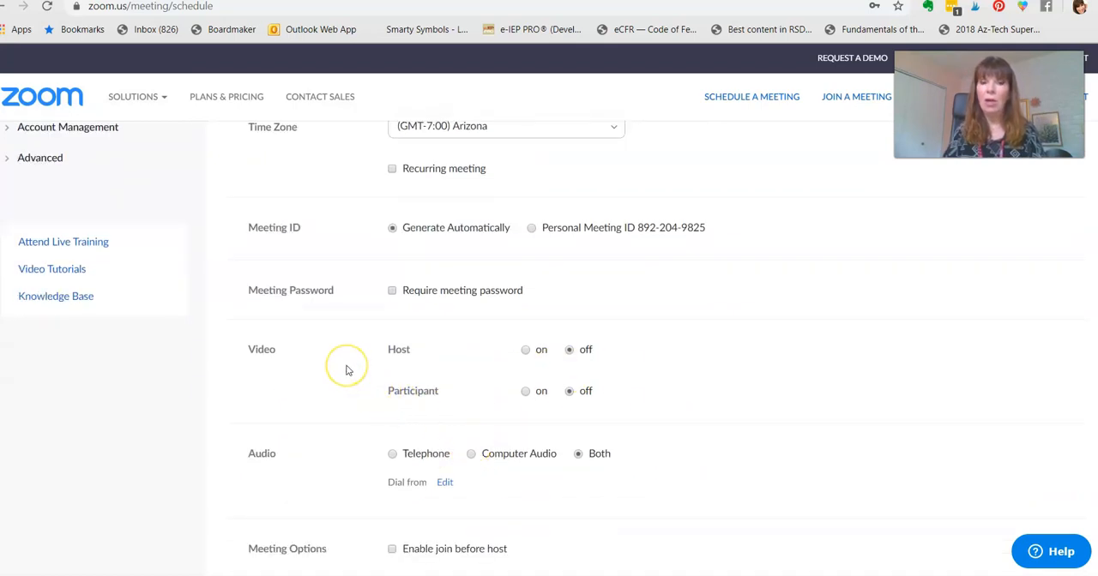
pyautogui.moveTo(483, 358)
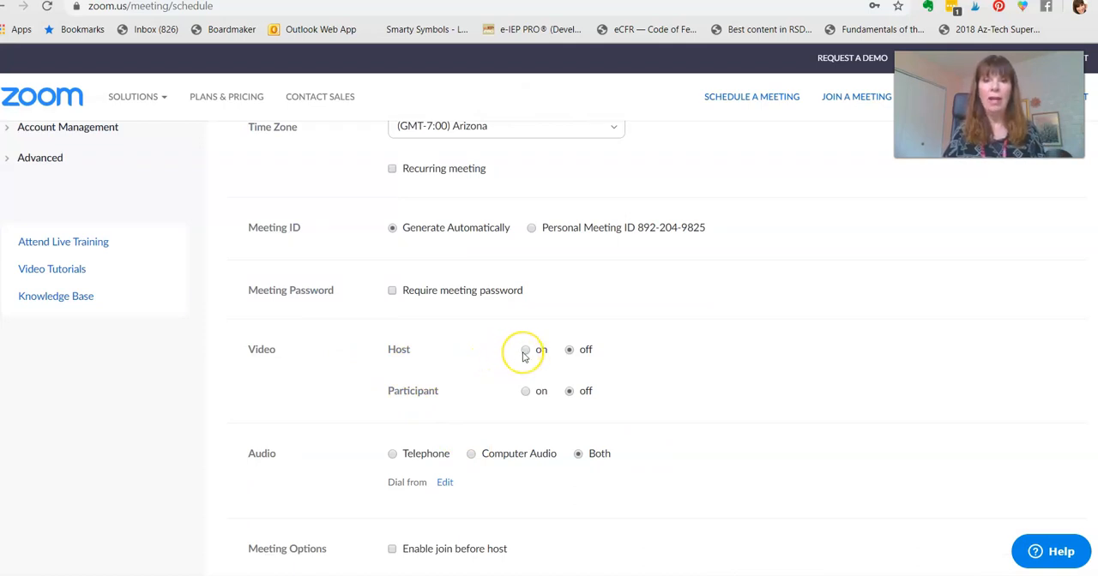
pyautogui.click(525, 350)
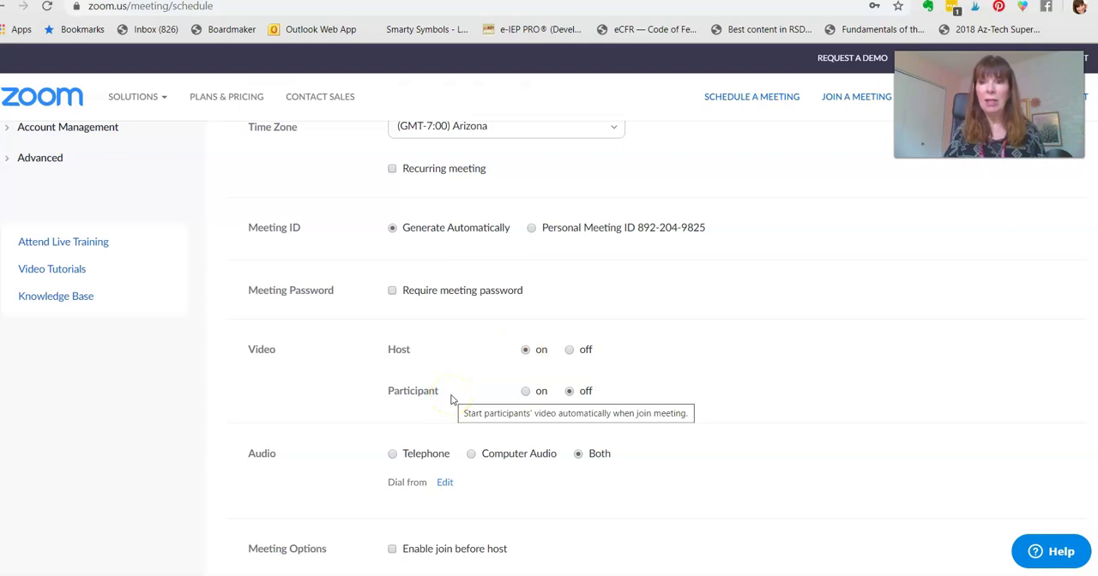
pyautogui.click(525, 391)
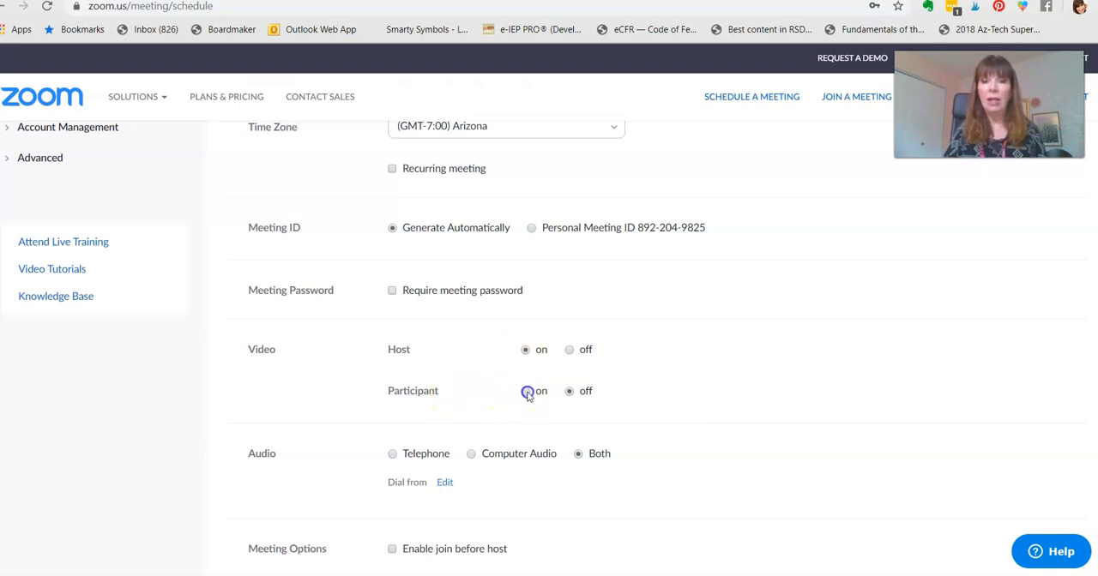
pyautogui.click(525, 392)
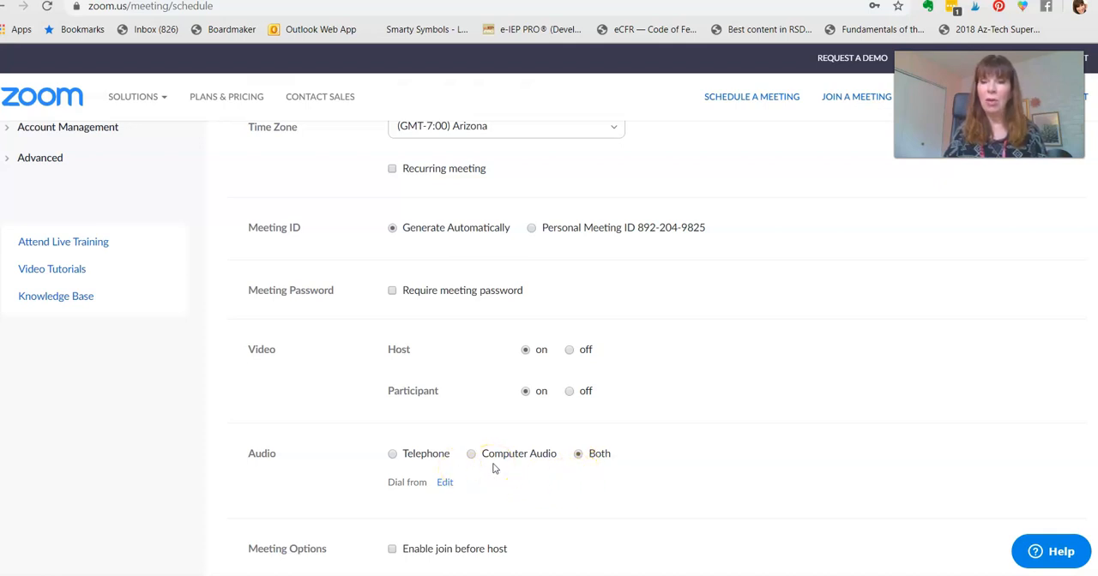
# - Tick Enable join before host in the Meeting Options
pyautogui.scroll(-3)
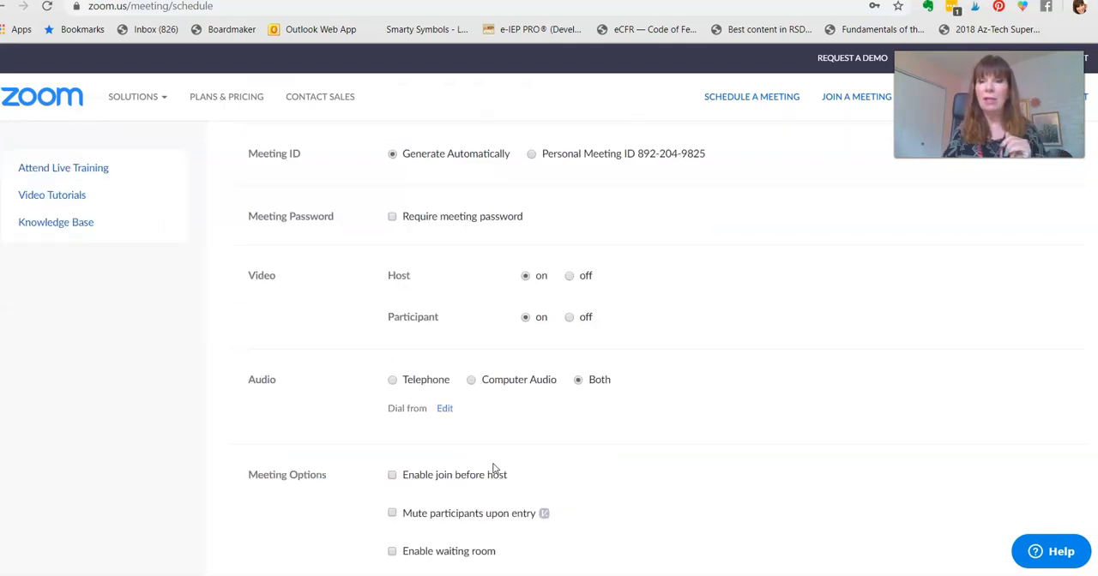
pyautogui.moveTo(538, 460)
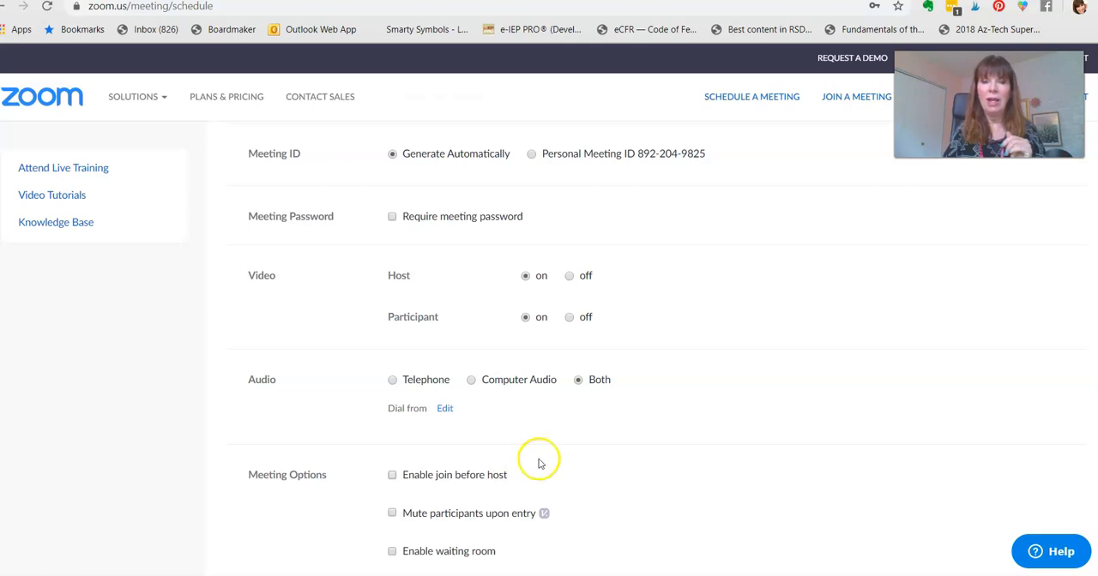
pyautogui.scroll(-3)
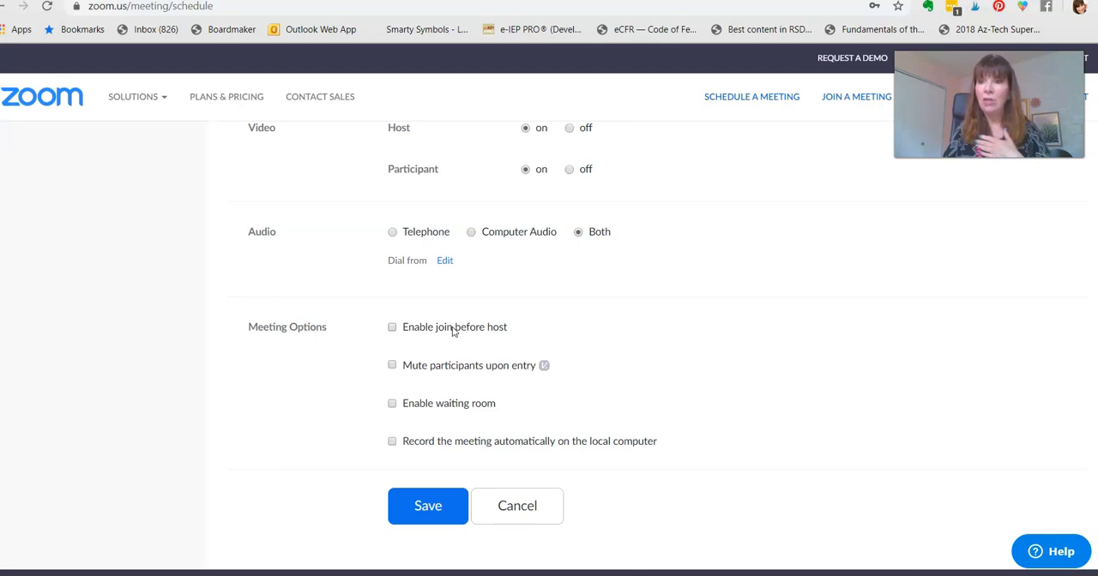
pyautogui.click(392, 326)
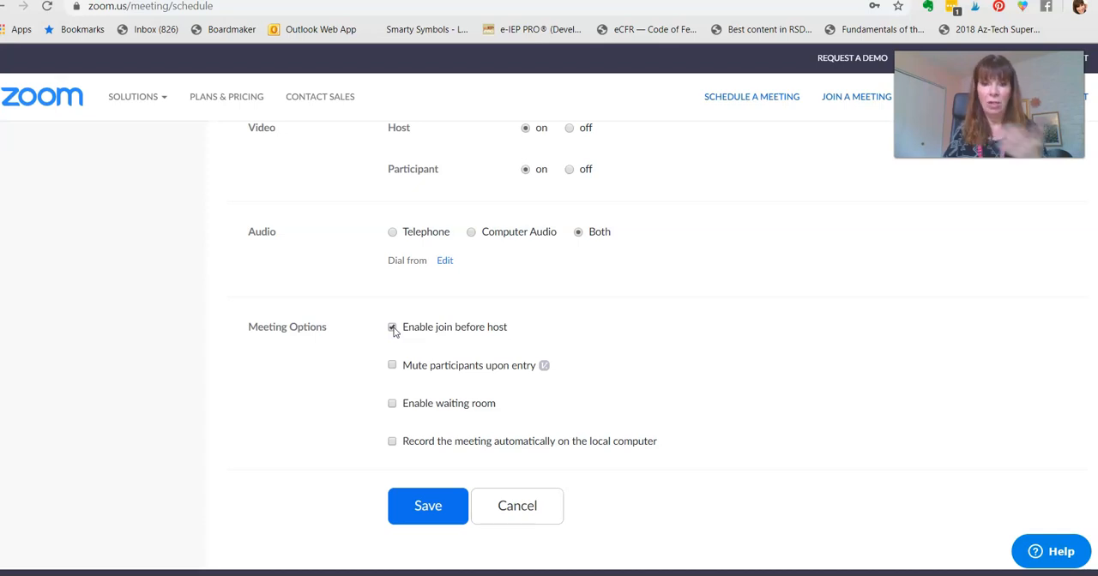
pyautogui.click(392, 326)
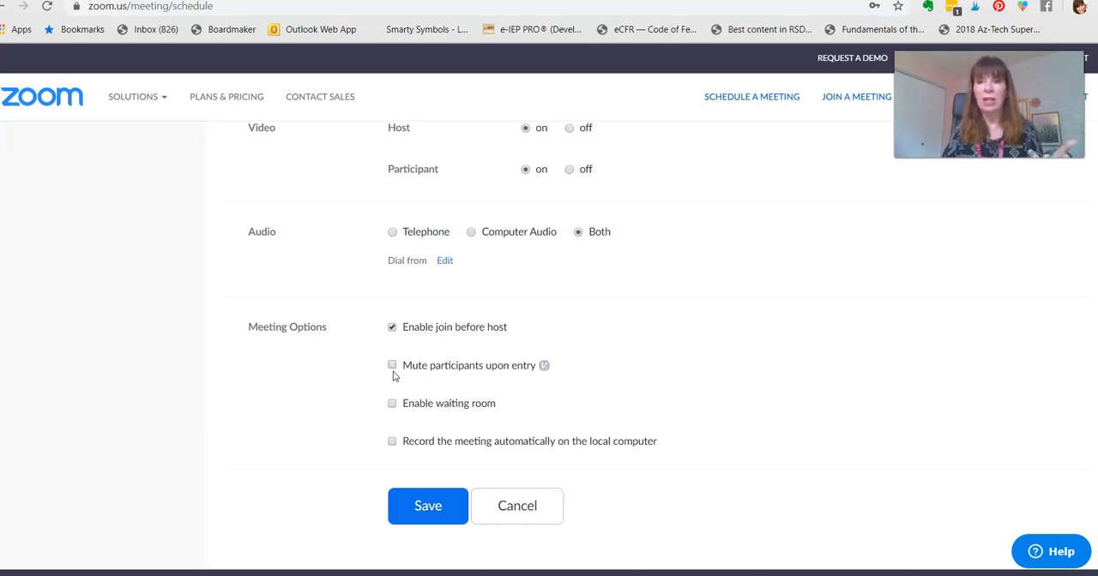
pyautogui.moveTo(703, 385)
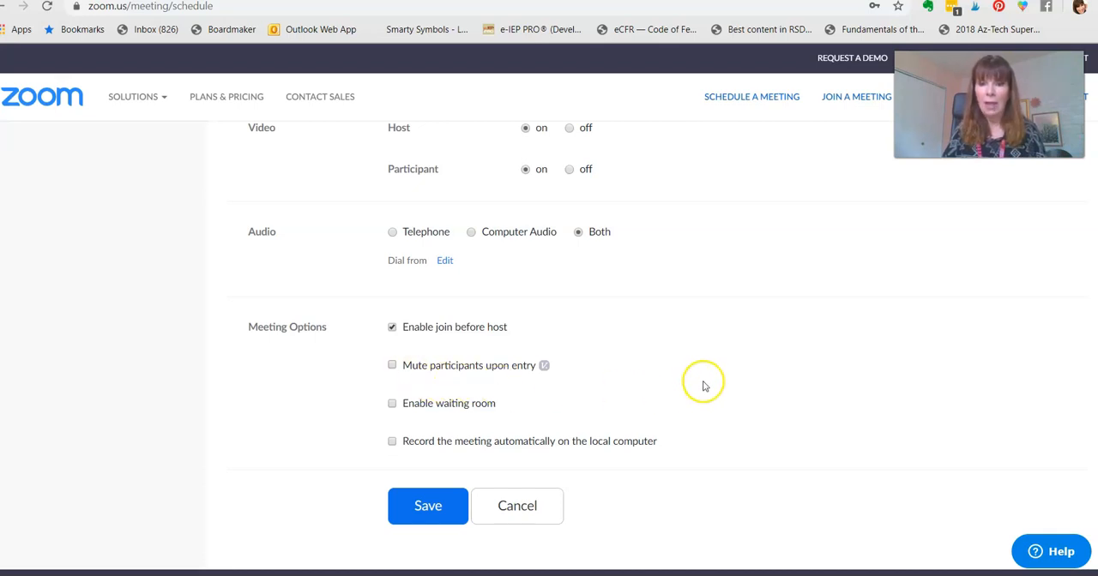
pyautogui.scroll(-3)
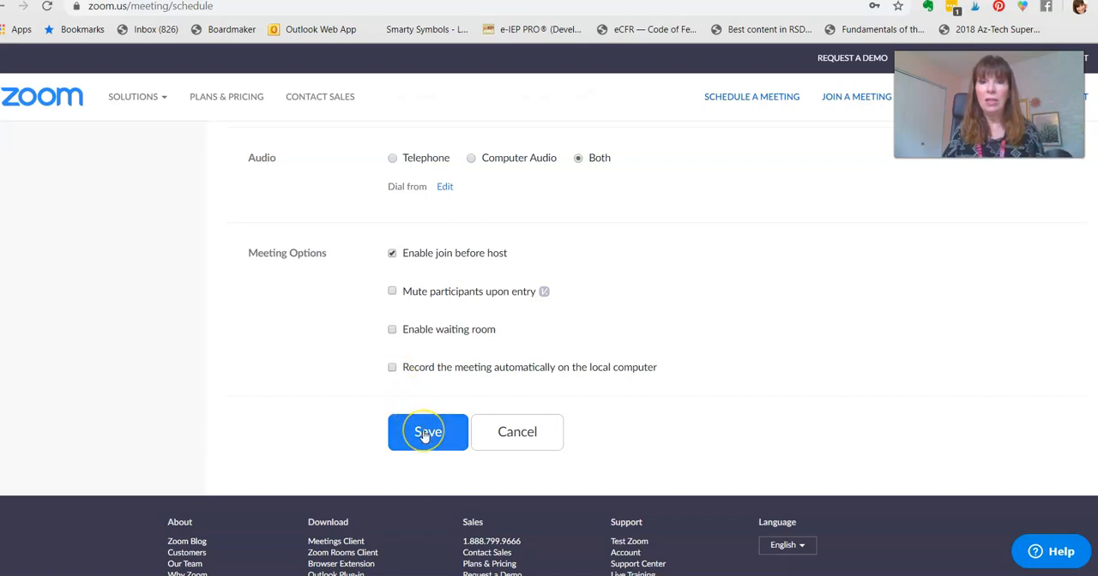
# - Save the Demo IEP meeting and review its details page with meeting ID 826-766-418
pyautogui.click(427, 432)
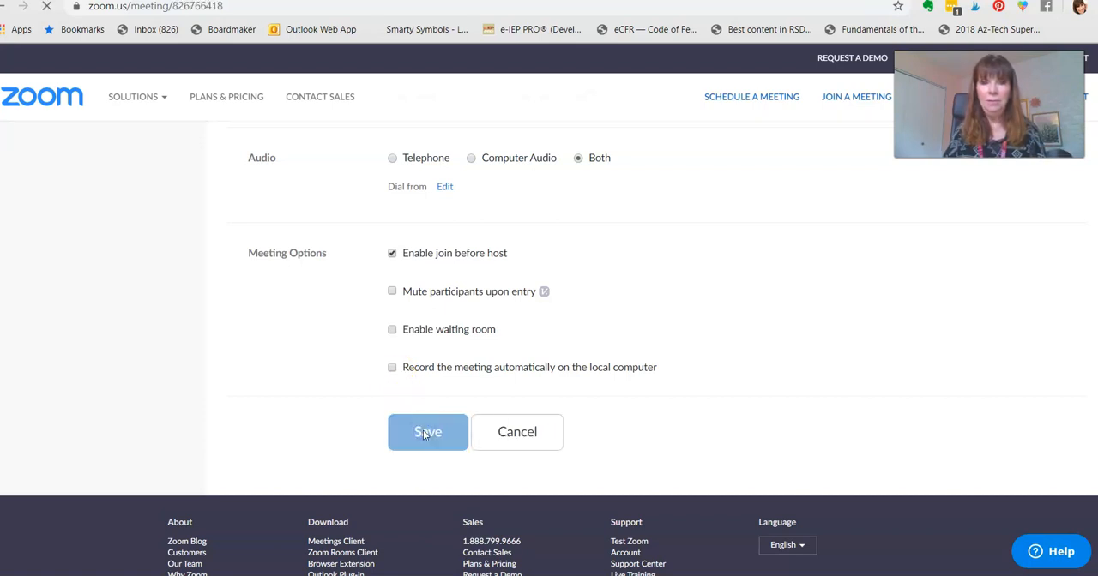
pyautogui.click(427, 432)
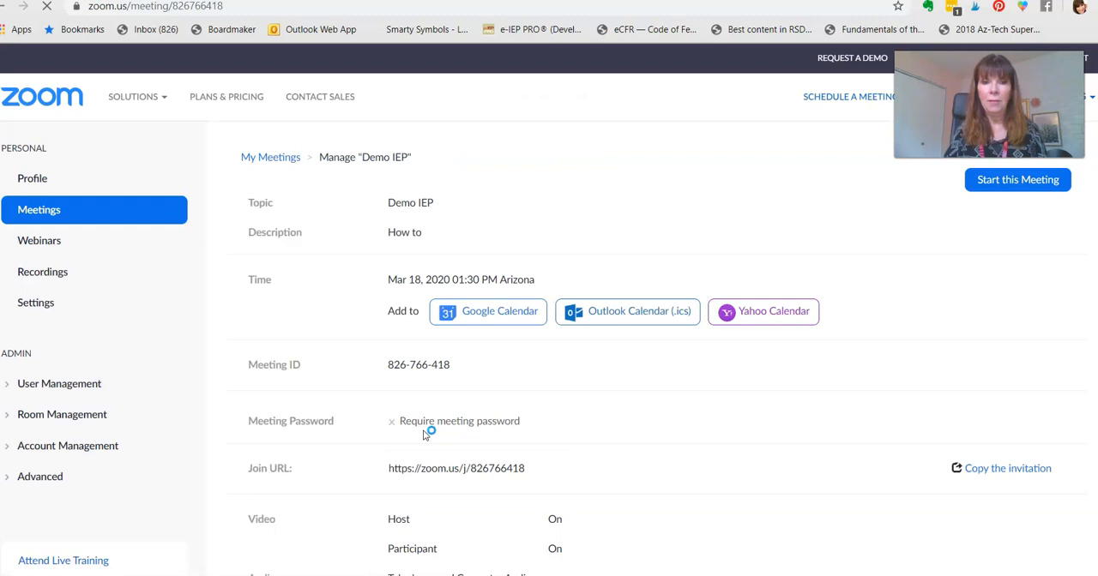
pyautogui.moveTo(625, 425)
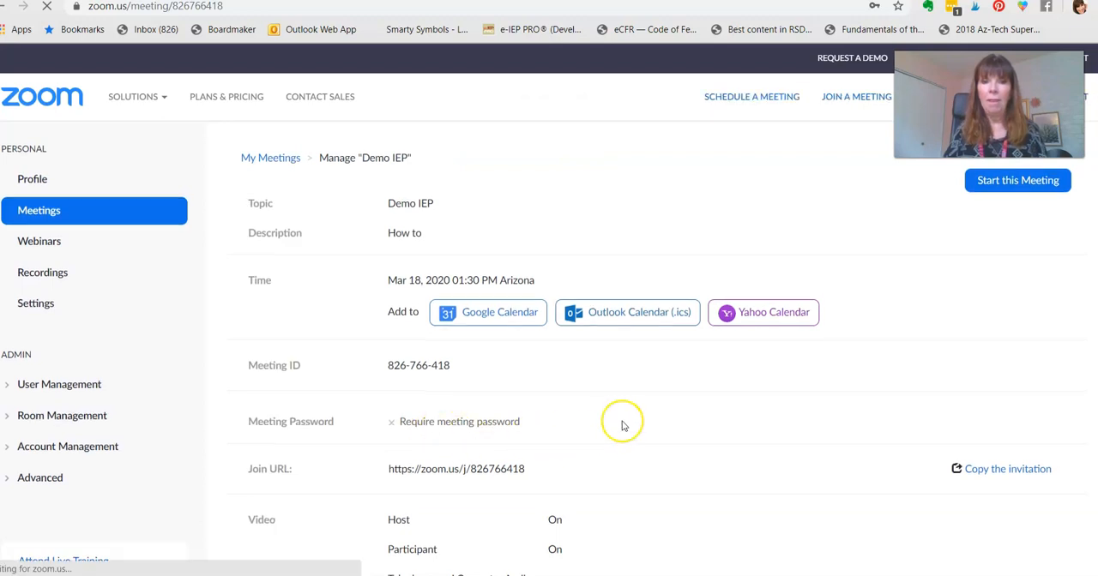
pyautogui.scroll(-3)
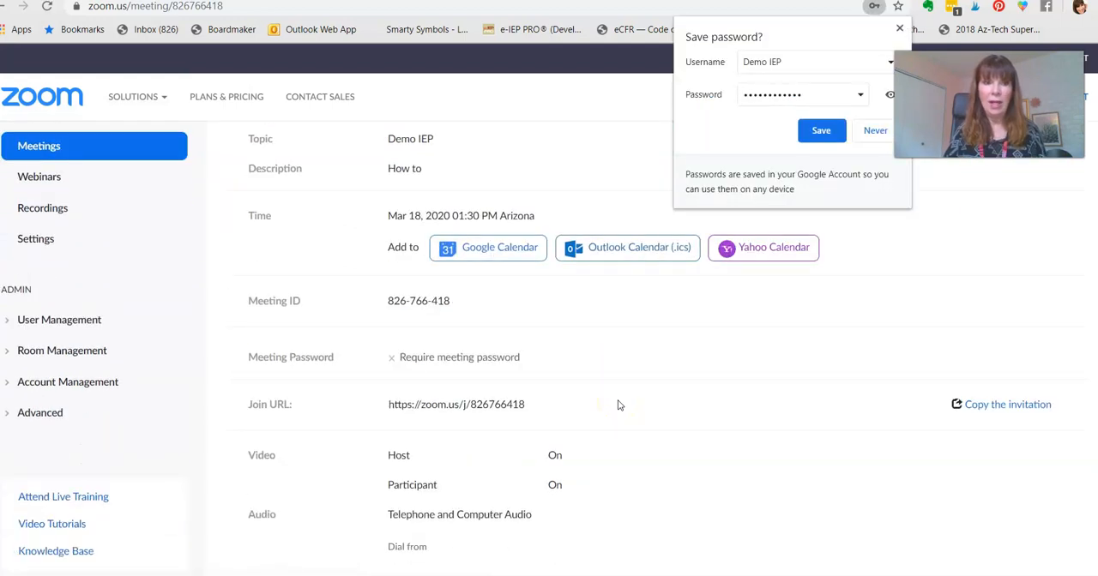
pyautogui.scroll(-3)
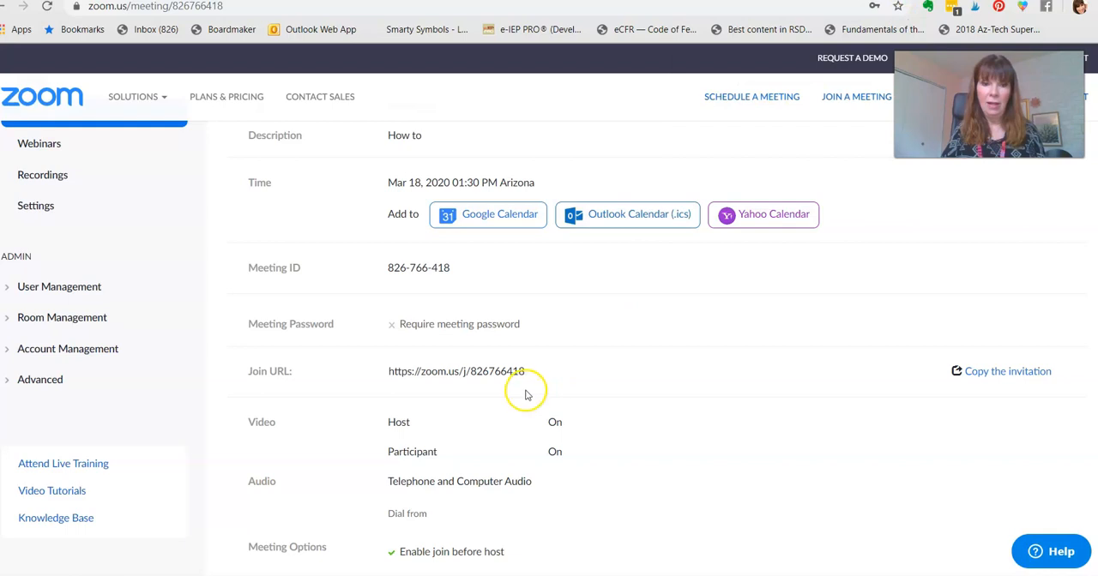
pyautogui.moveTo(621, 327)
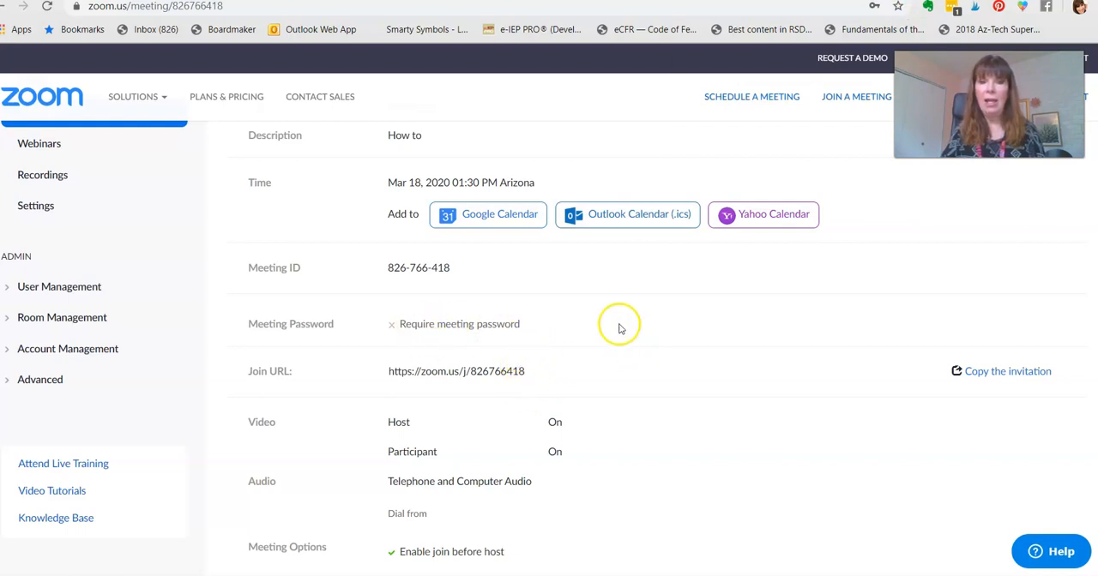
pyautogui.moveTo(525, 378)
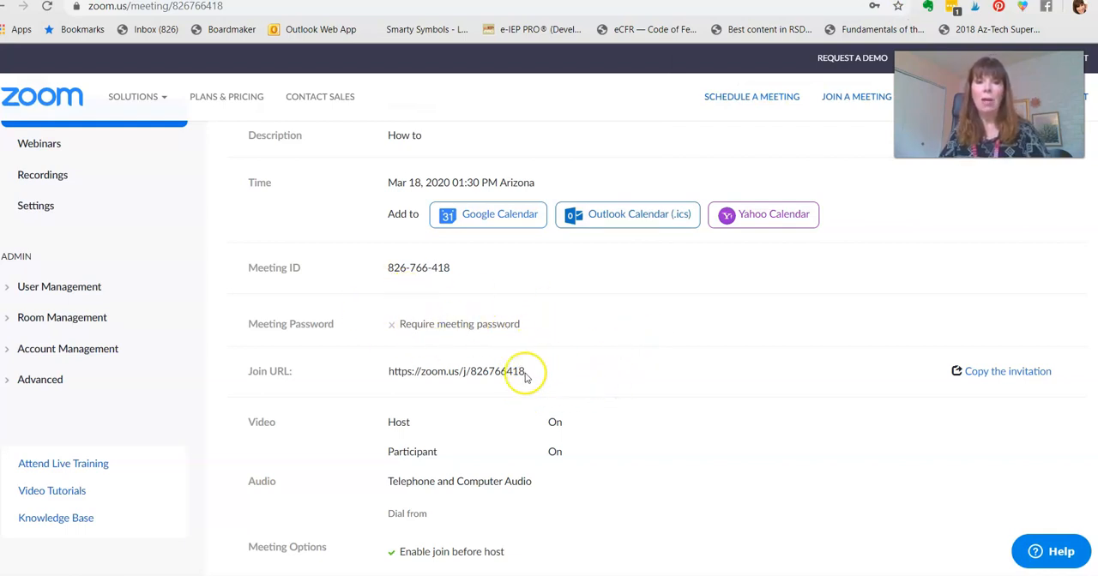
pyautogui.moveTo(382, 357)
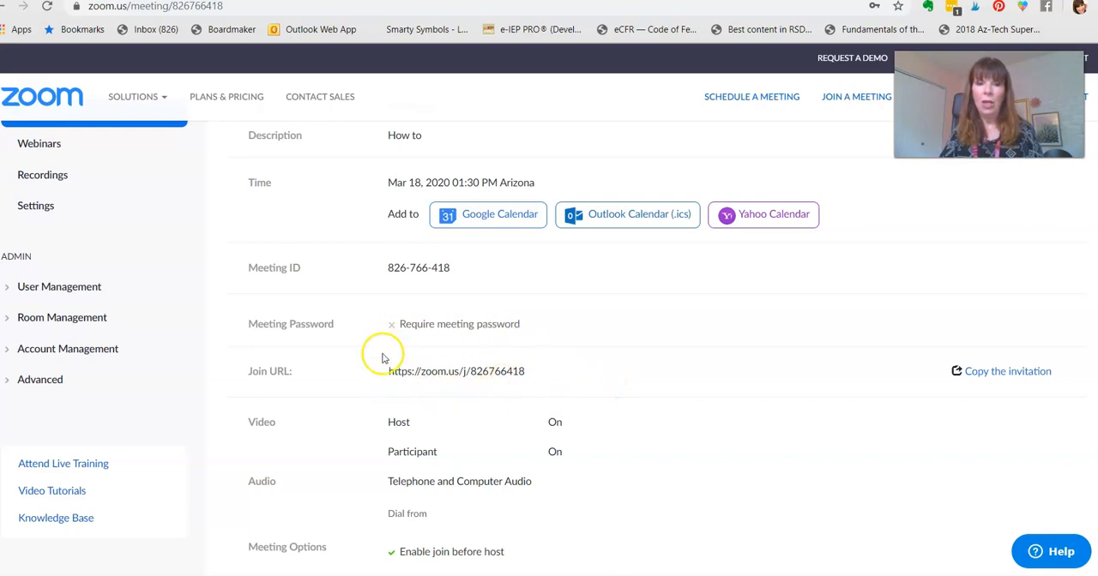
pyautogui.moveTo(420, 401)
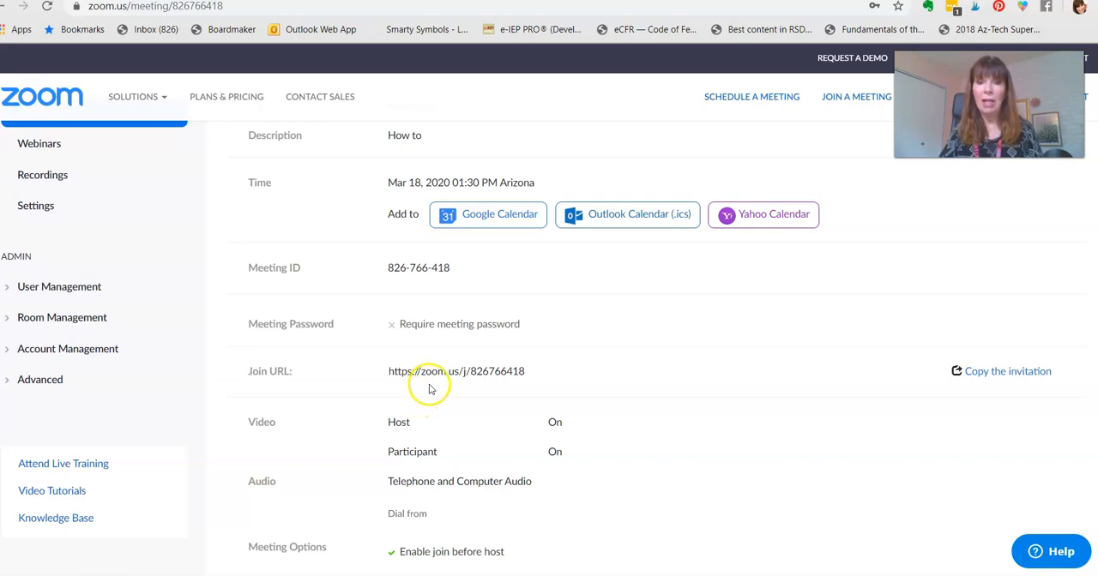
pyautogui.moveTo(1026, 371)
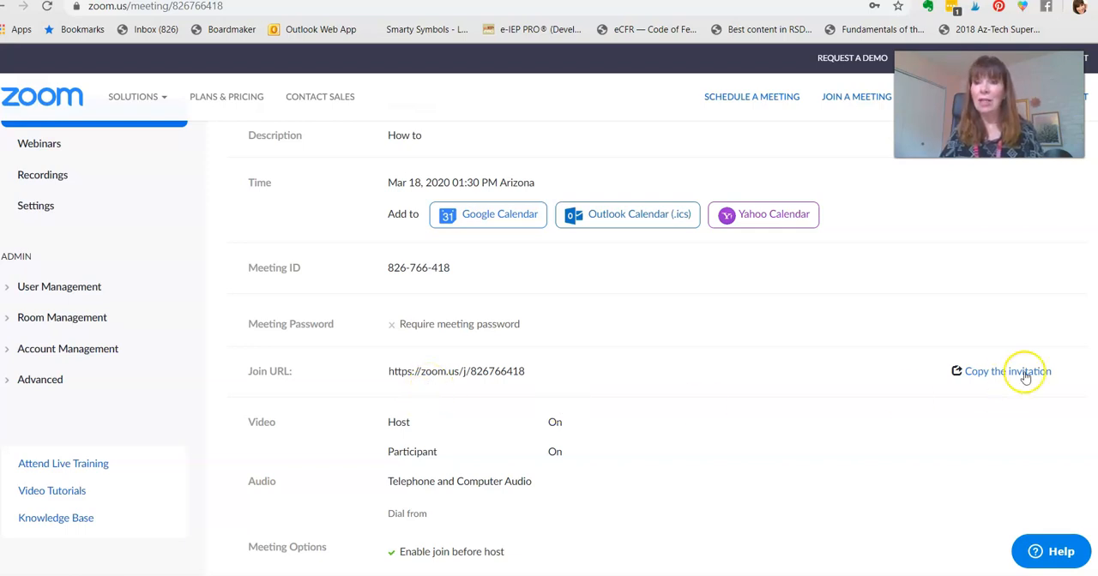
# - Show the Copy Meeting Invitation dialog with the Demo IEP join link and meeting ID
pyautogui.click(1008, 370)
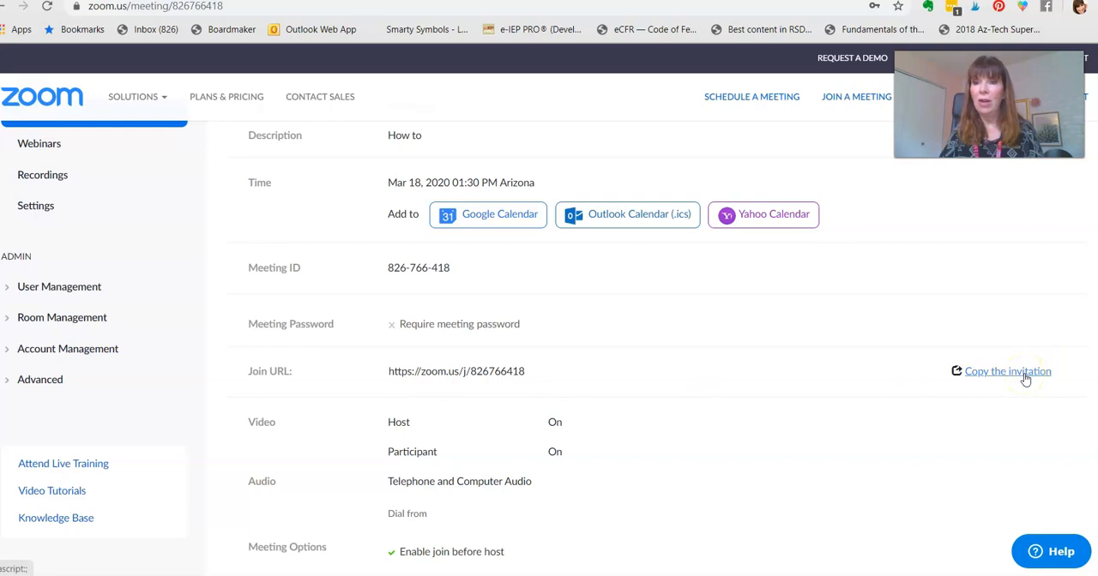
pyautogui.click(1008, 371)
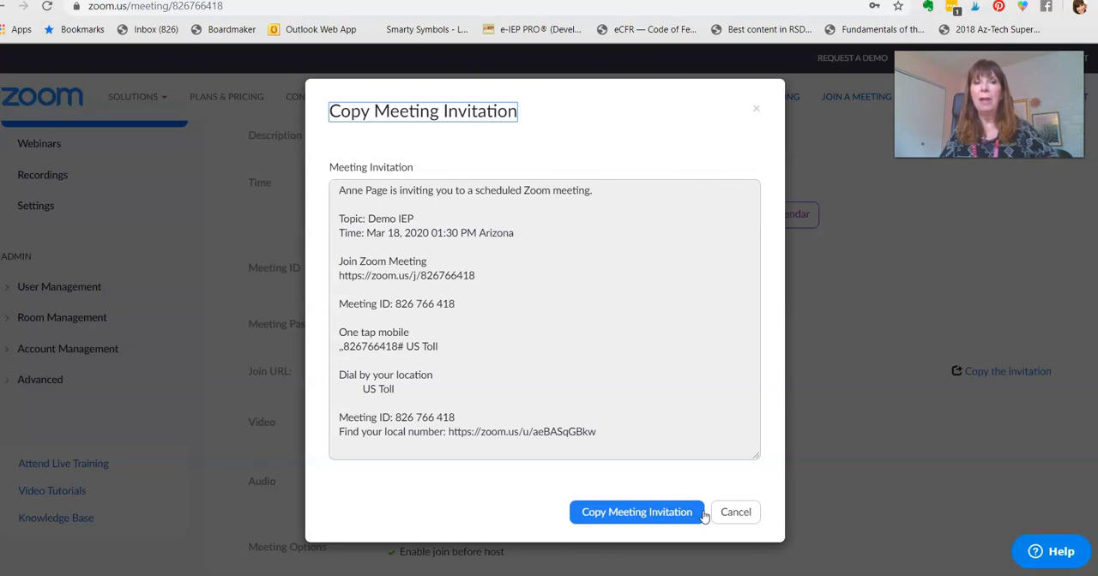
pyautogui.moveTo(404, 261)
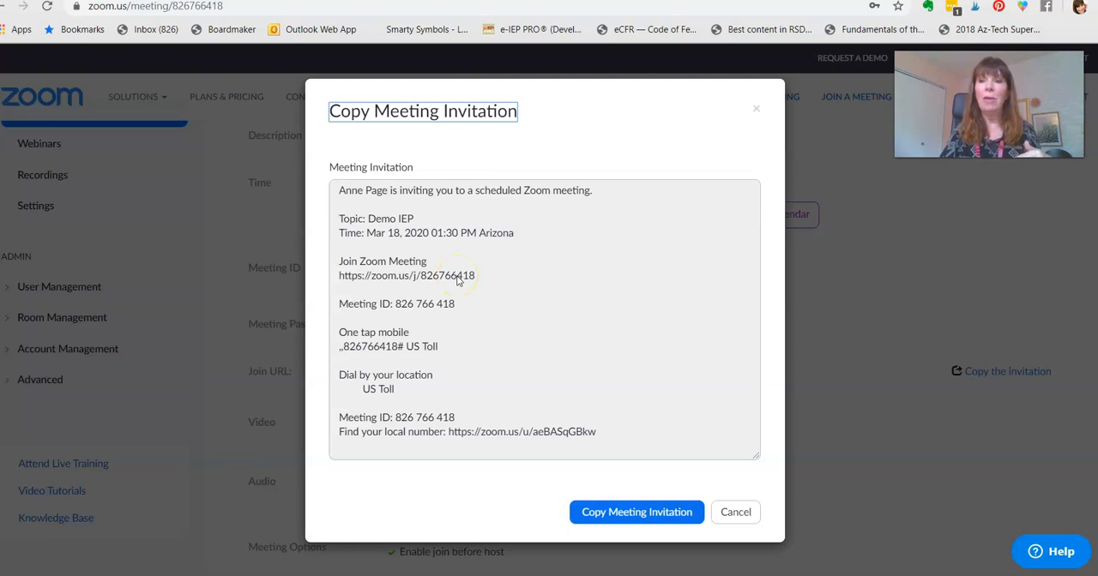
pyautogui.moveTo(763, 403)
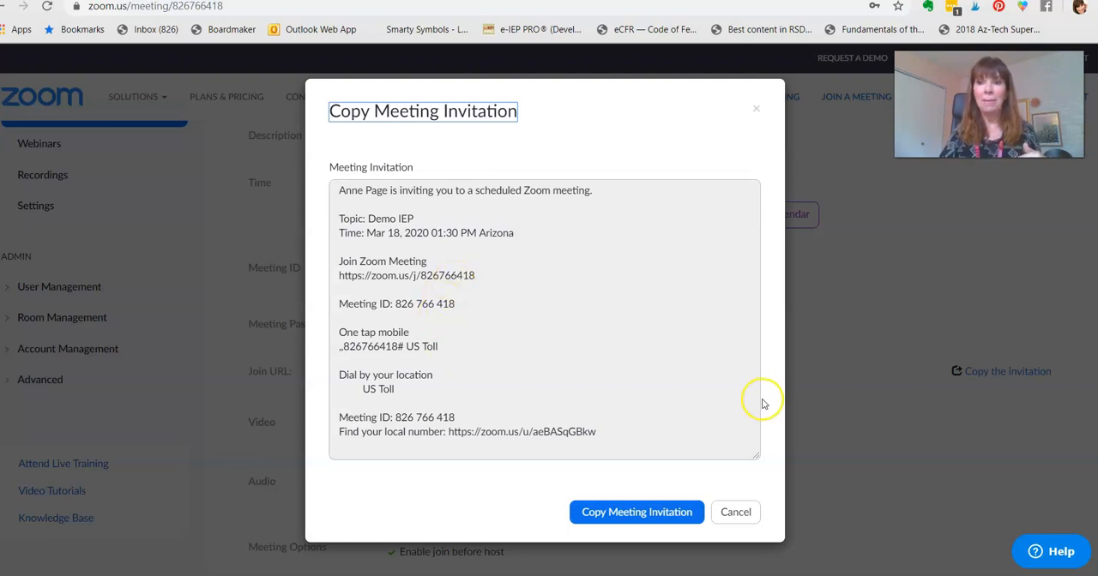
pyautogui.moveTo(762, 454)
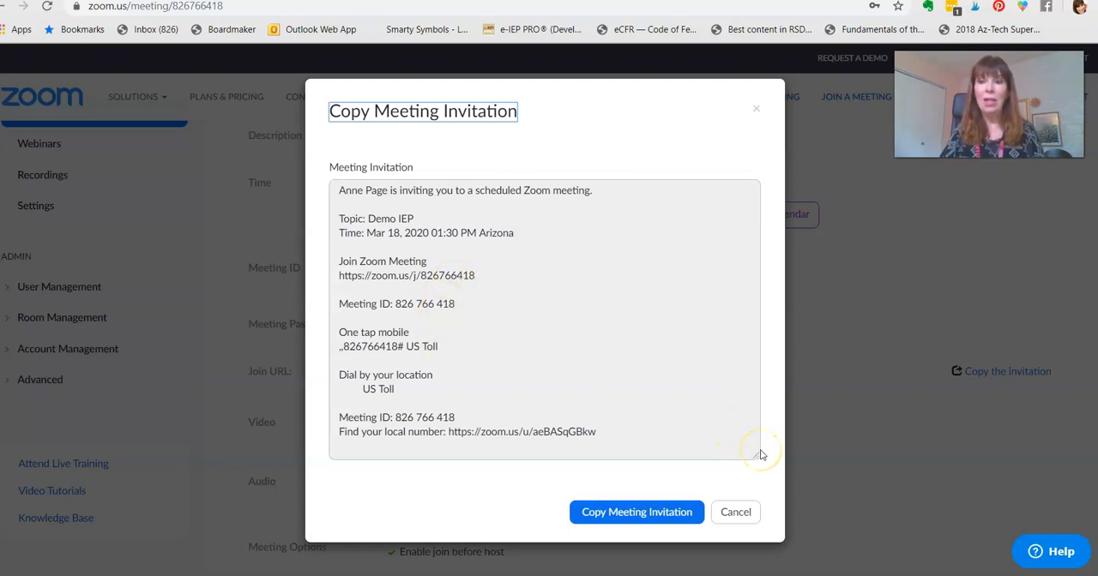